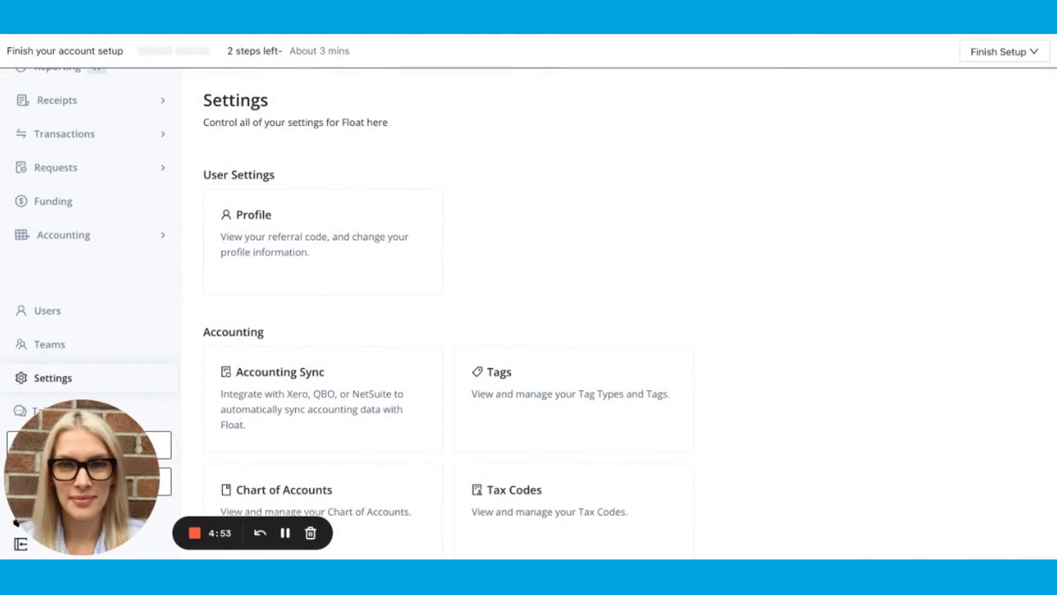
# Reach the CSV Export card under Accounting and go to the saved templates list.
pyautogui.scroll(-3)
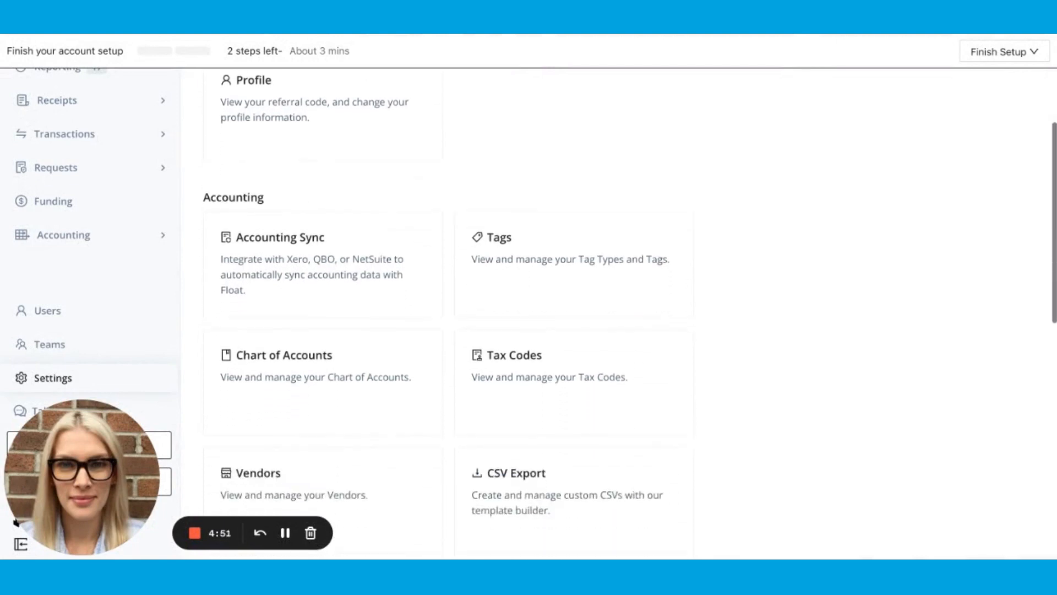
pyautogui.scroll(-3)
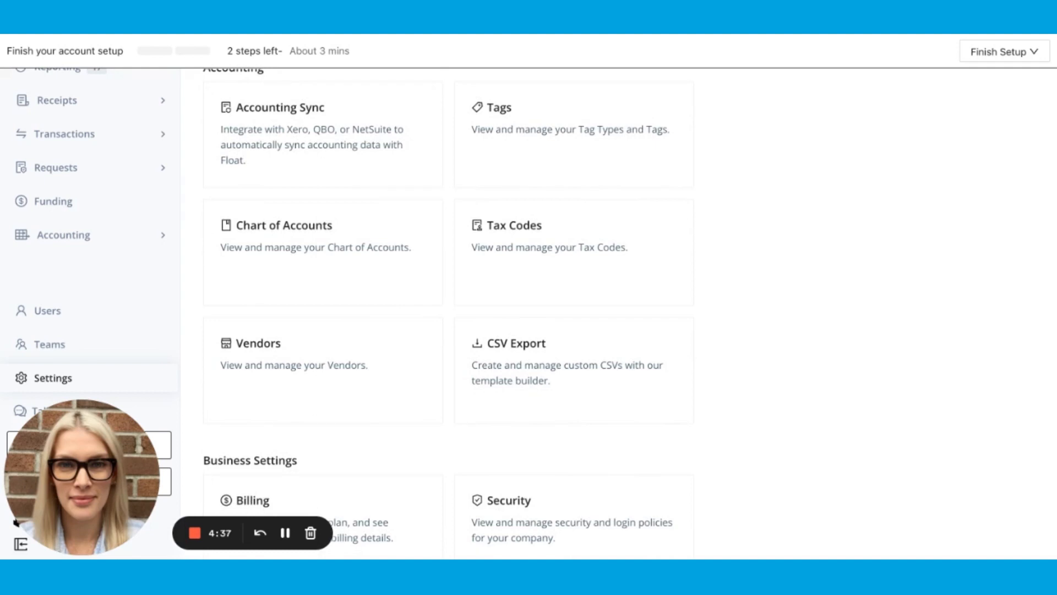
pyautogui.moveTo(561, 349)
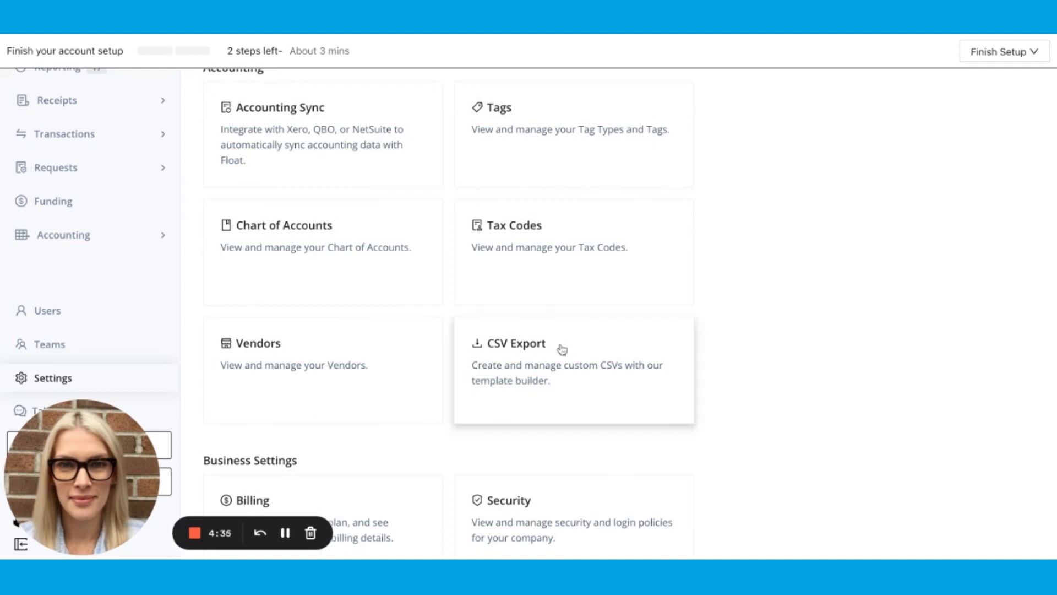
pyautogui.scroll(3)
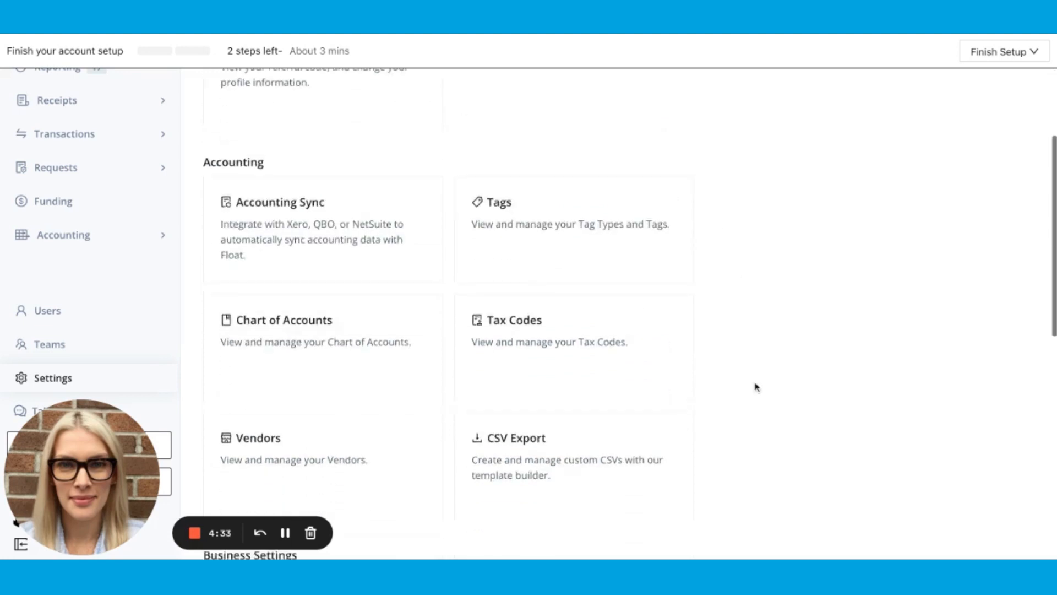
pyautogui.click(516, 437)
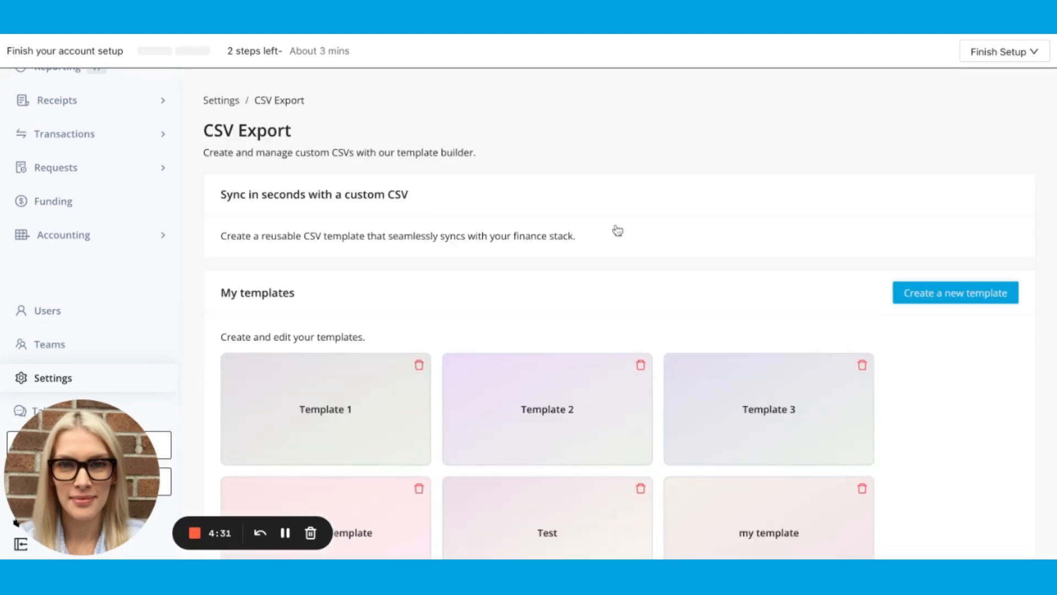
pyautogui.moveTo(713, 407)
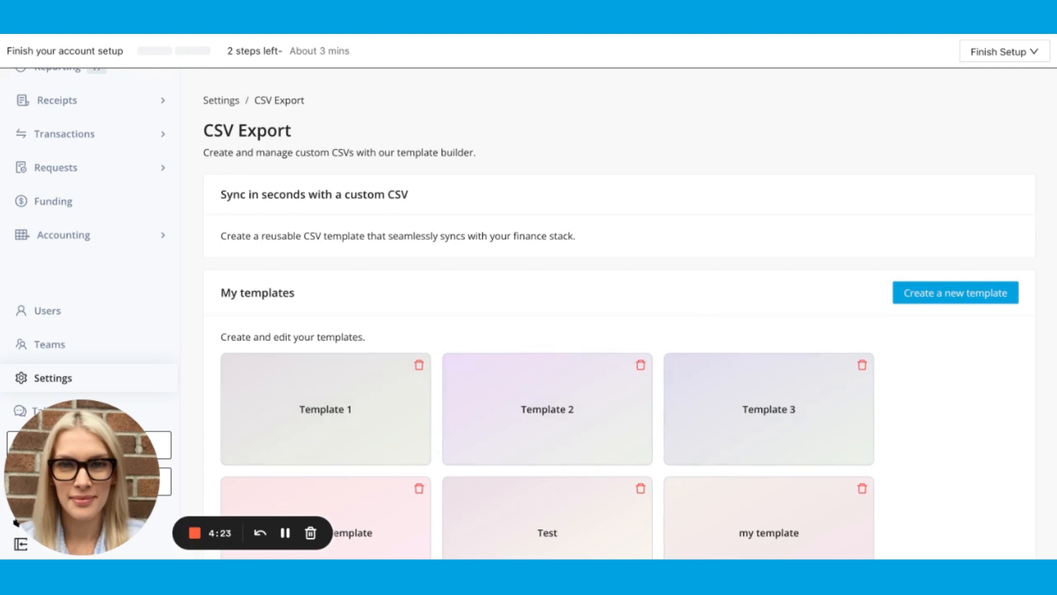
pyautogui.moveTo(419, 384)
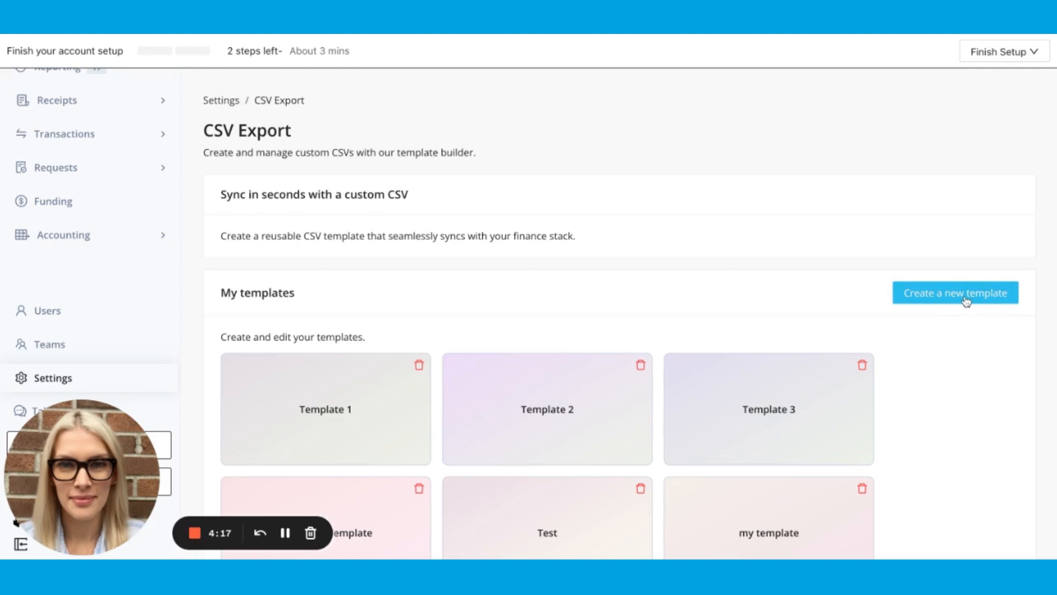
# Create a new CSV template named 'my new template' and review the accounting system choices.
pyautogui.click(955, 292)
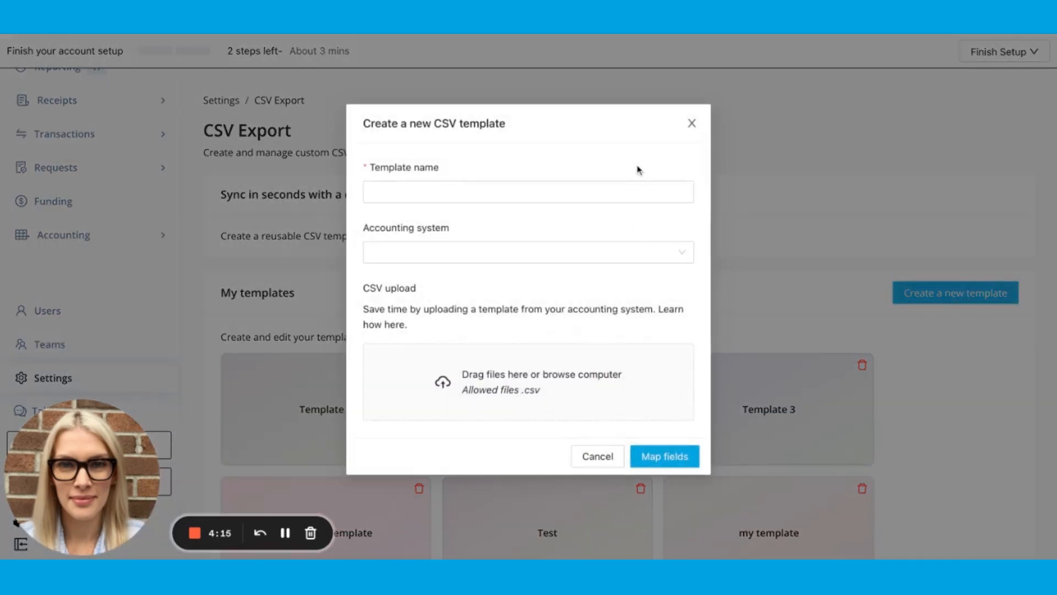
pyautogui.write('my n')
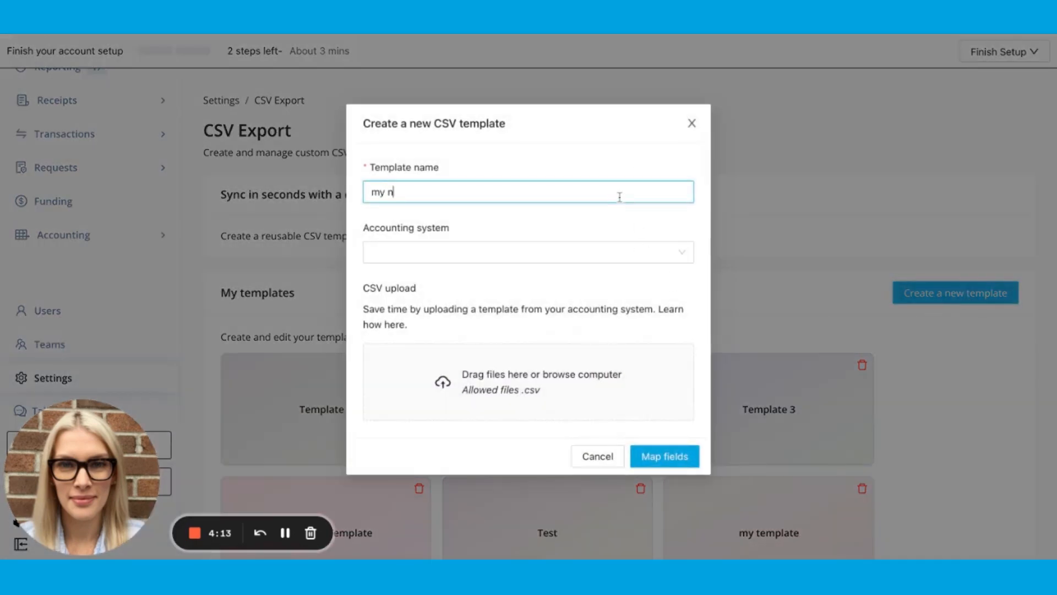
pyautogui.write('ew template')
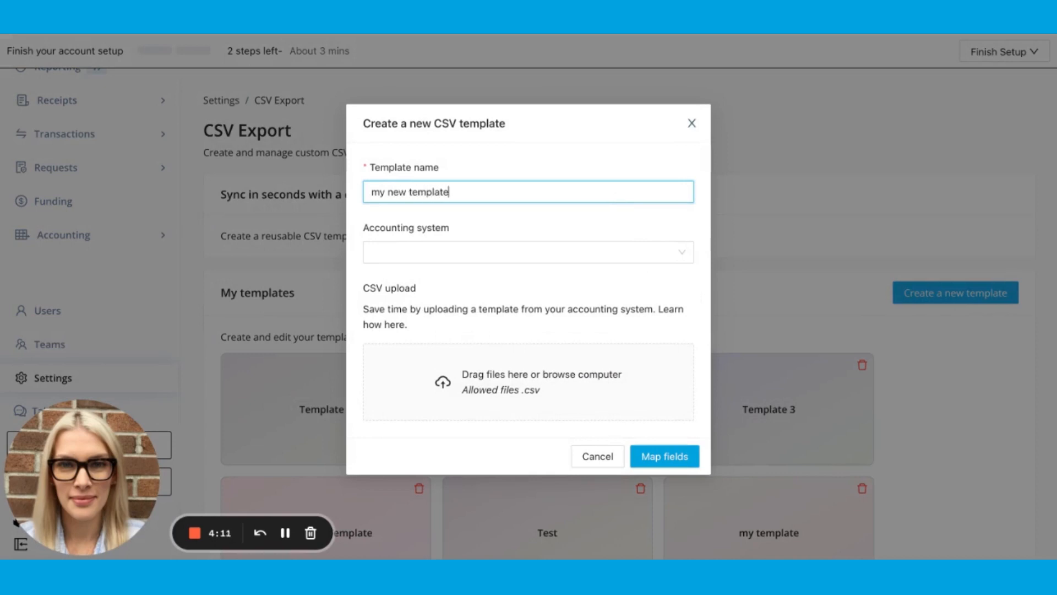
pyautogui.click(528, 251)
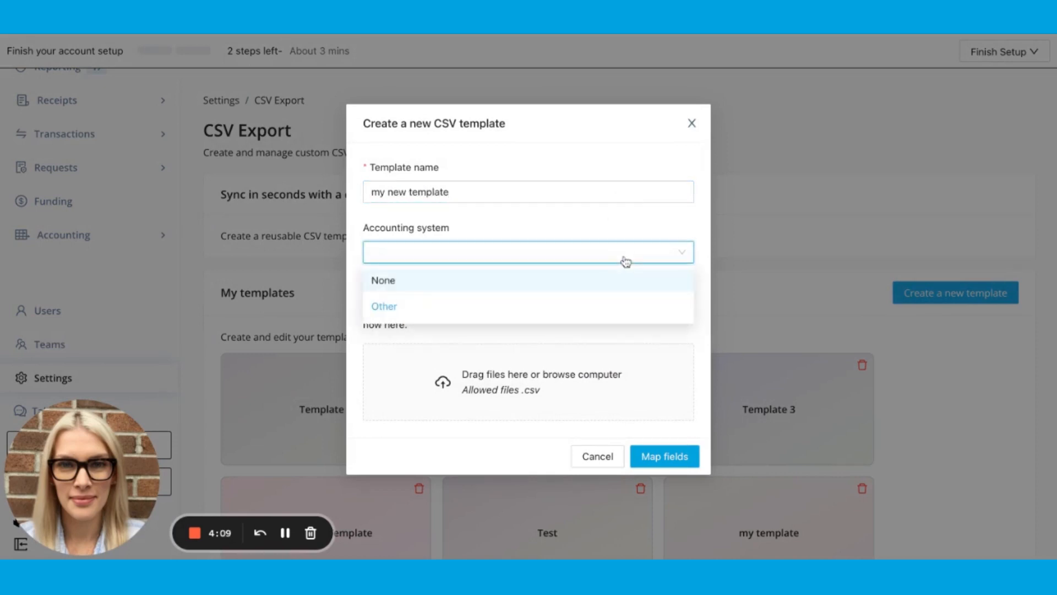
pyautogui.moveTo(626, 228)
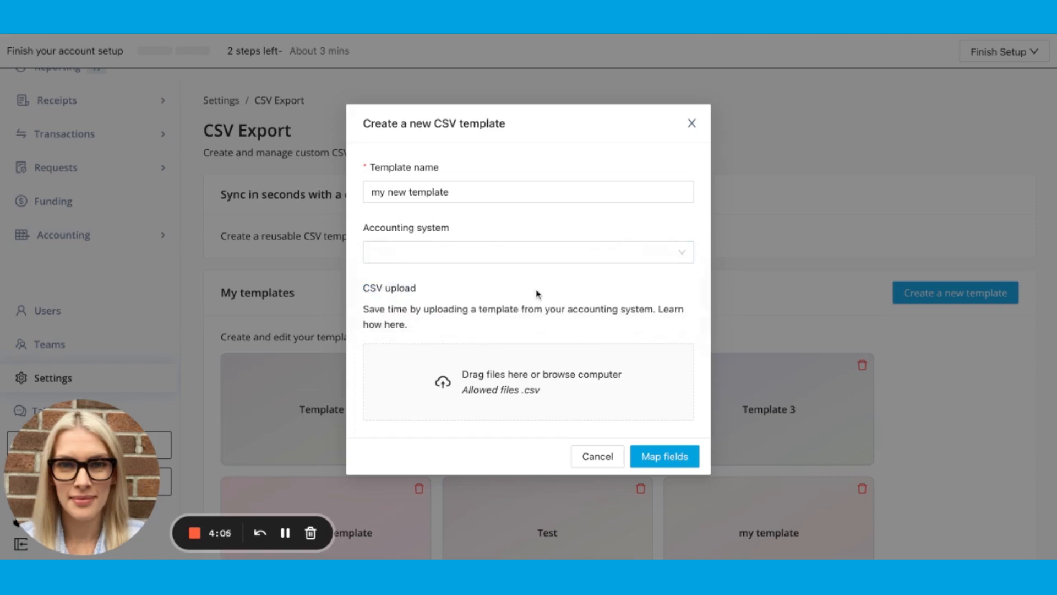
pyautogui.moveTo(524, 327)
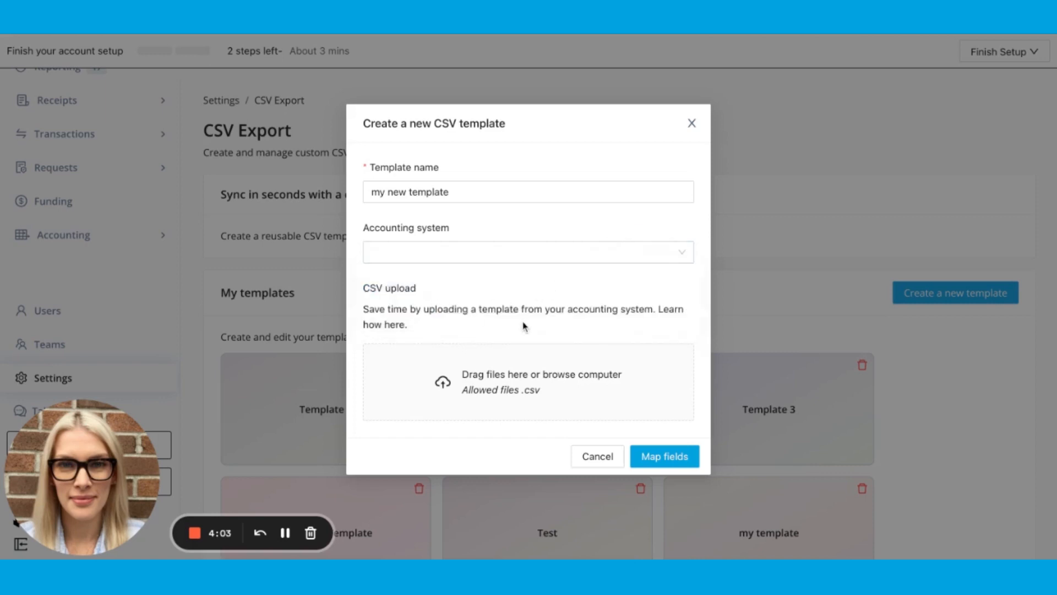
pyautogui.moveTo(533, 387)
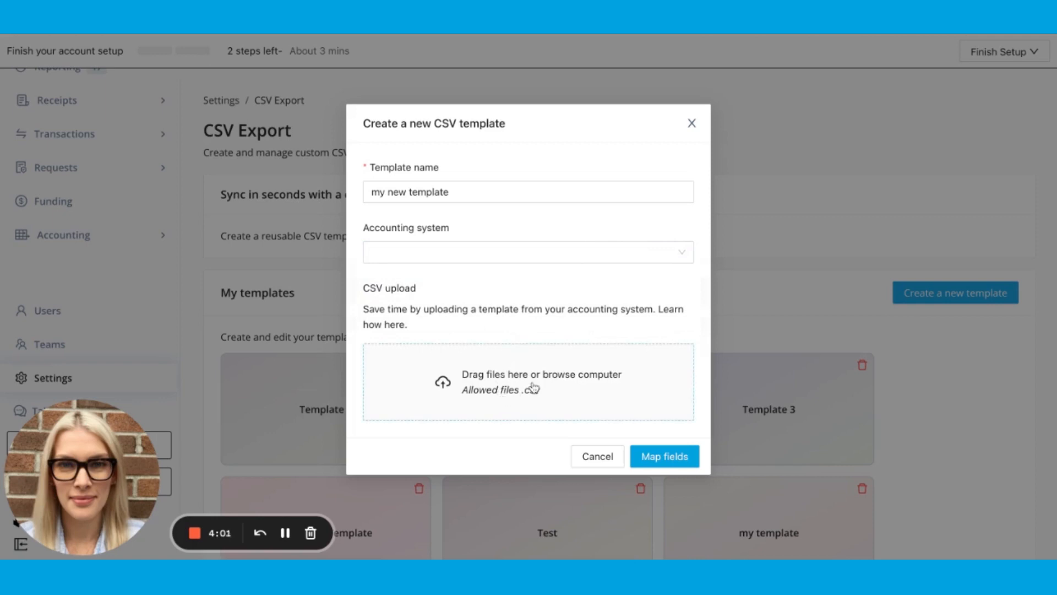
pyautogui.moveTo(500, 398)
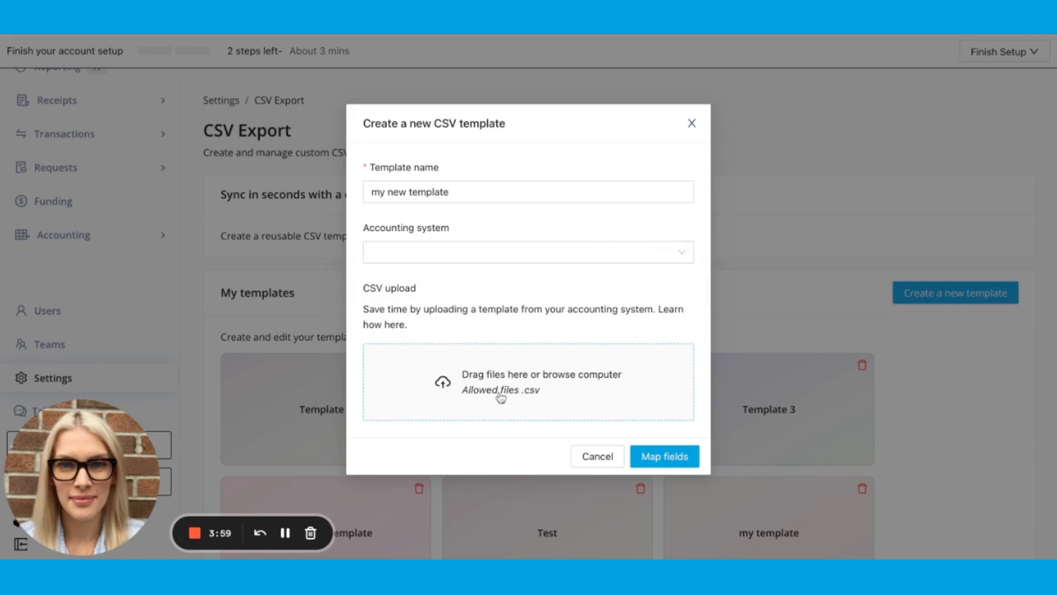
pyautogui.moveTo(585, 472)
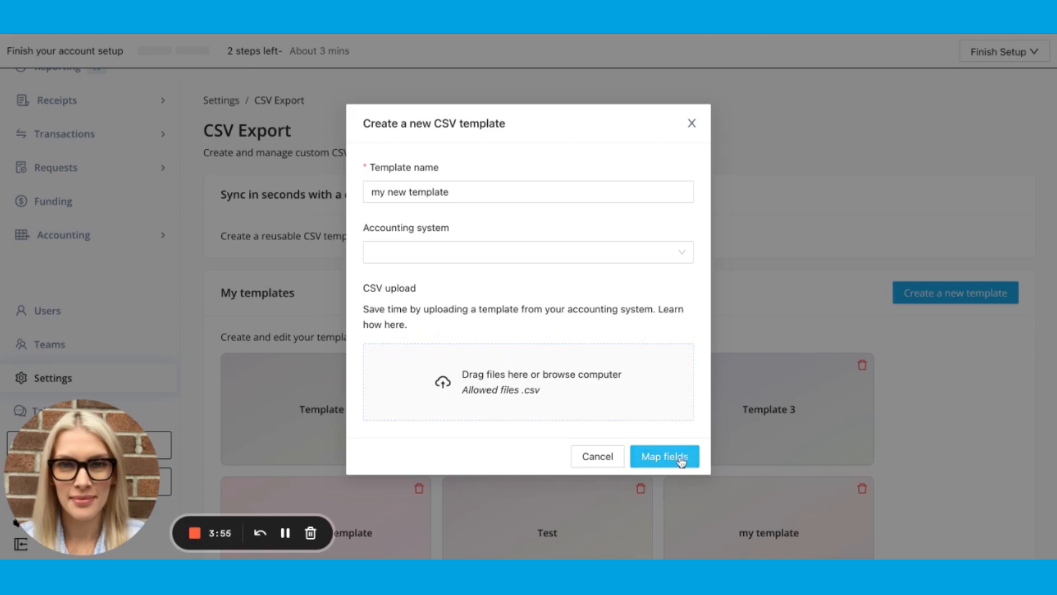
pyautogui.moveTo(552, 375)
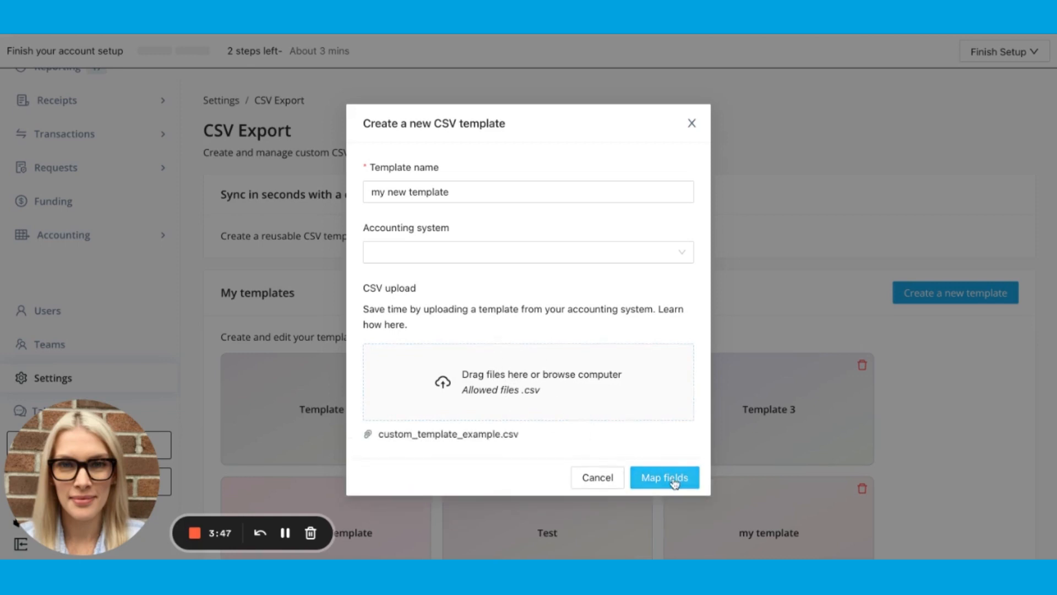
# Proceed to Map fields and start picking a Float data field for the Document Type column.
pyautogui.click(663, 477)
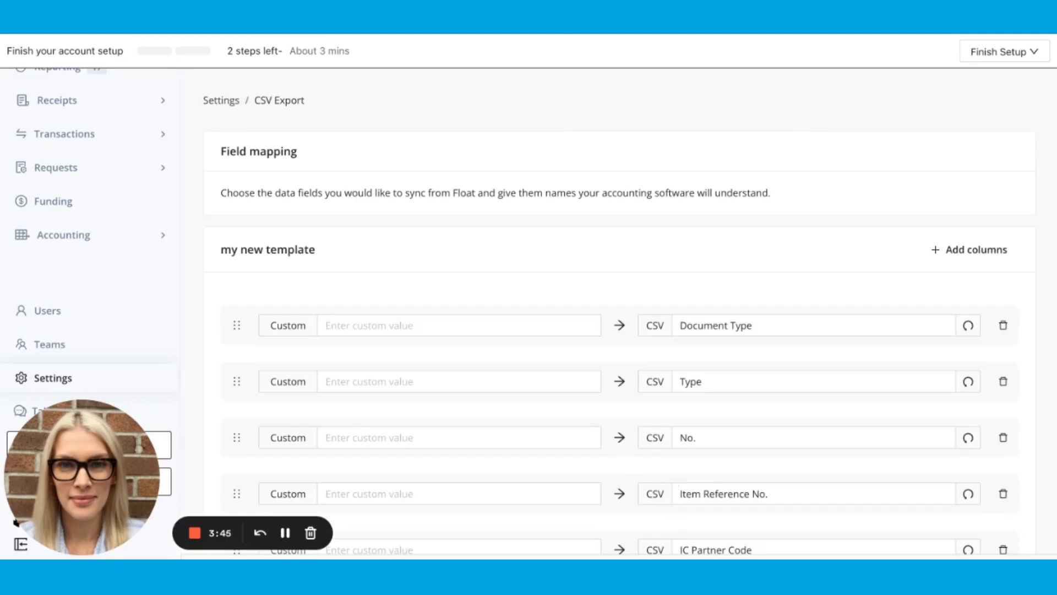
pyautogui.moveTo(464, 347)
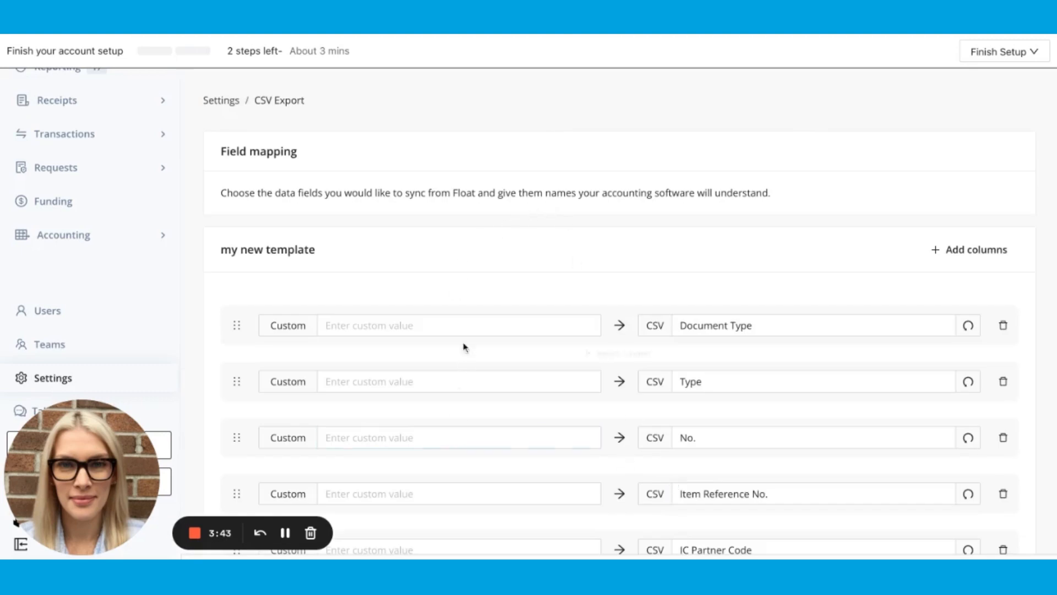
pyautogui.click(459, 325)
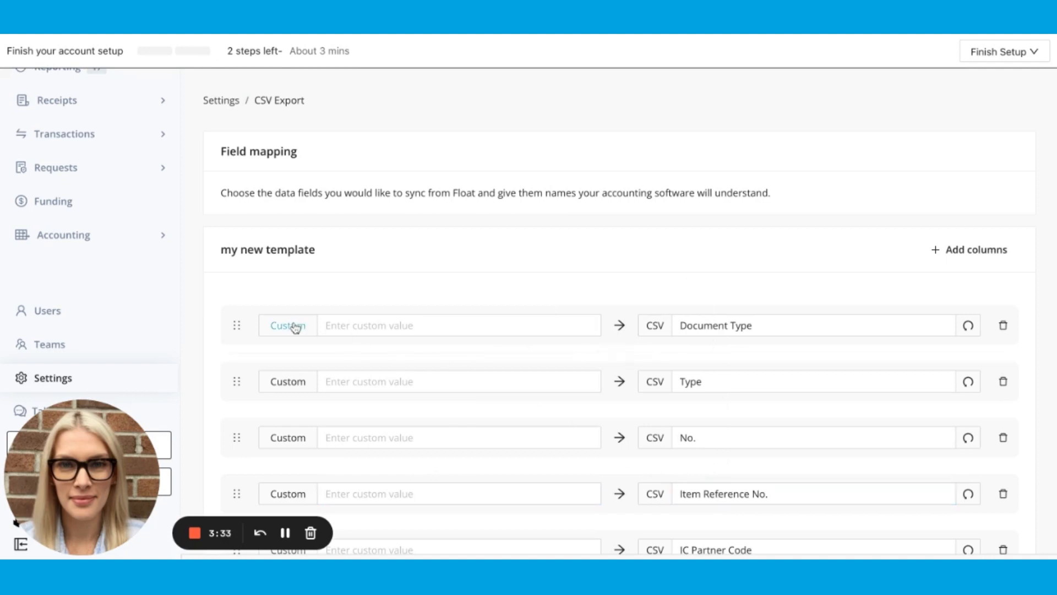
pyautogui.click(458, 325)
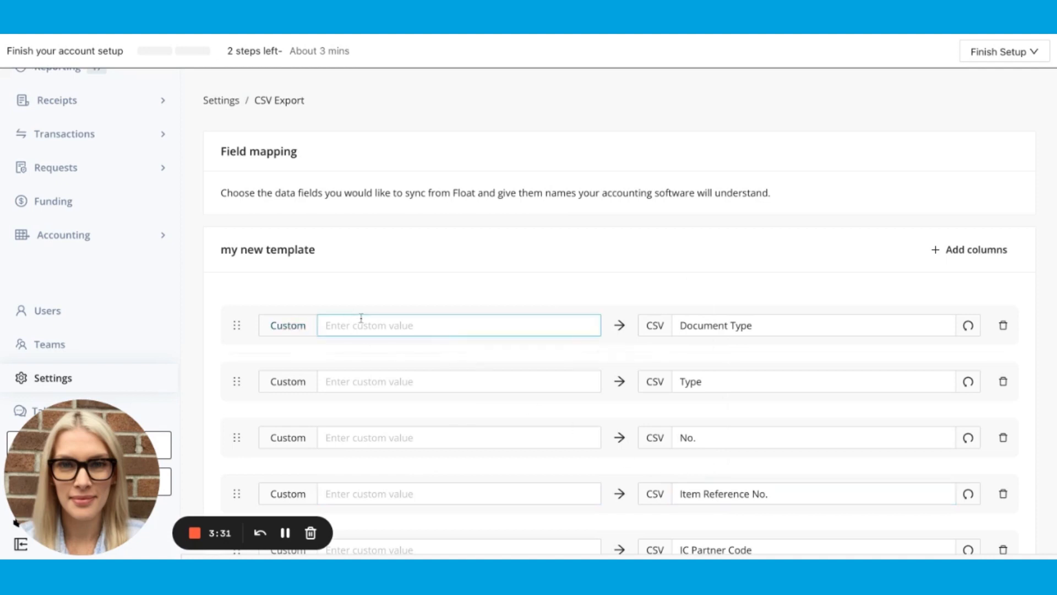
pyautogui.click(286, 325)
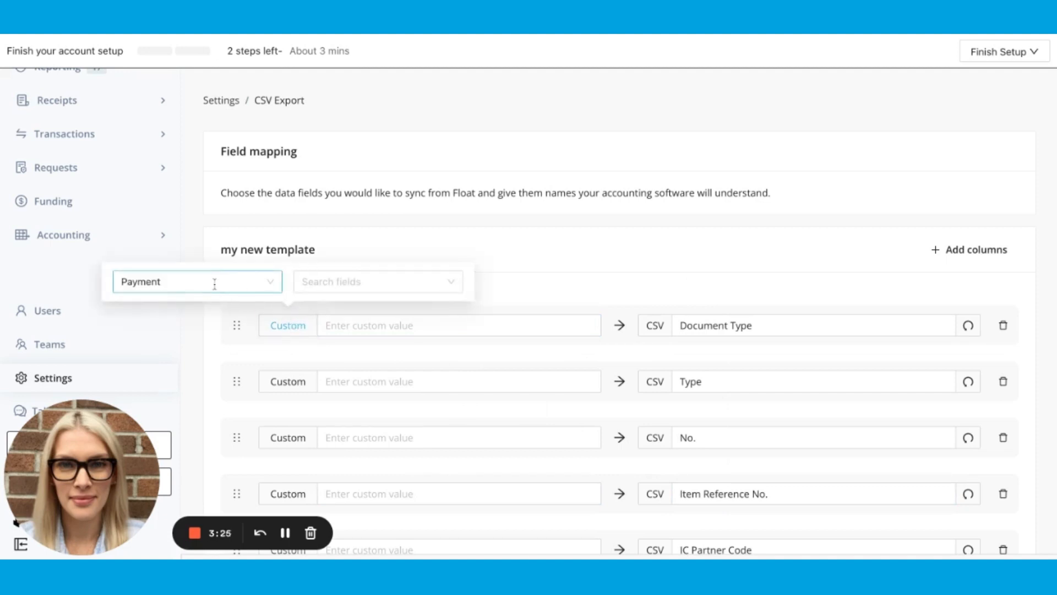
pyautogui.click(376, 280)
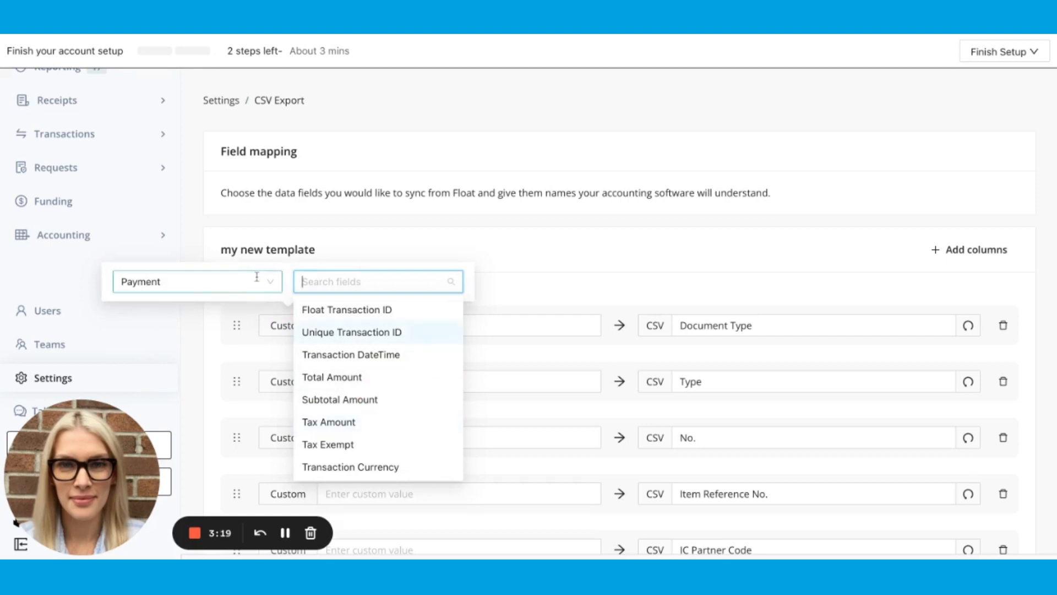
pyautogui.click(197, 281)
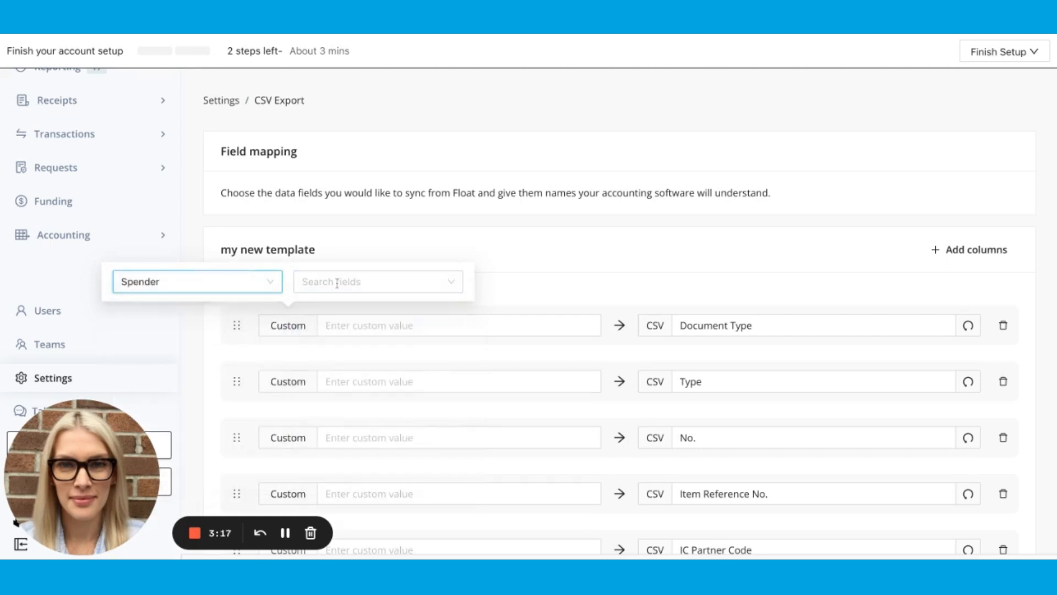
pyautogui.click(196, 281)
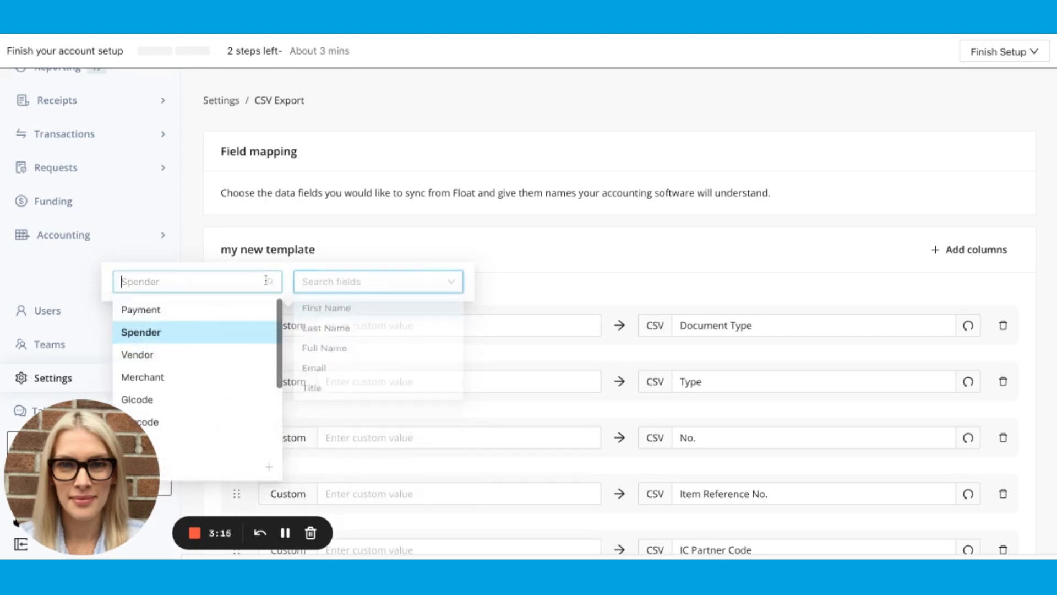
pyautogui.click(137, 399)
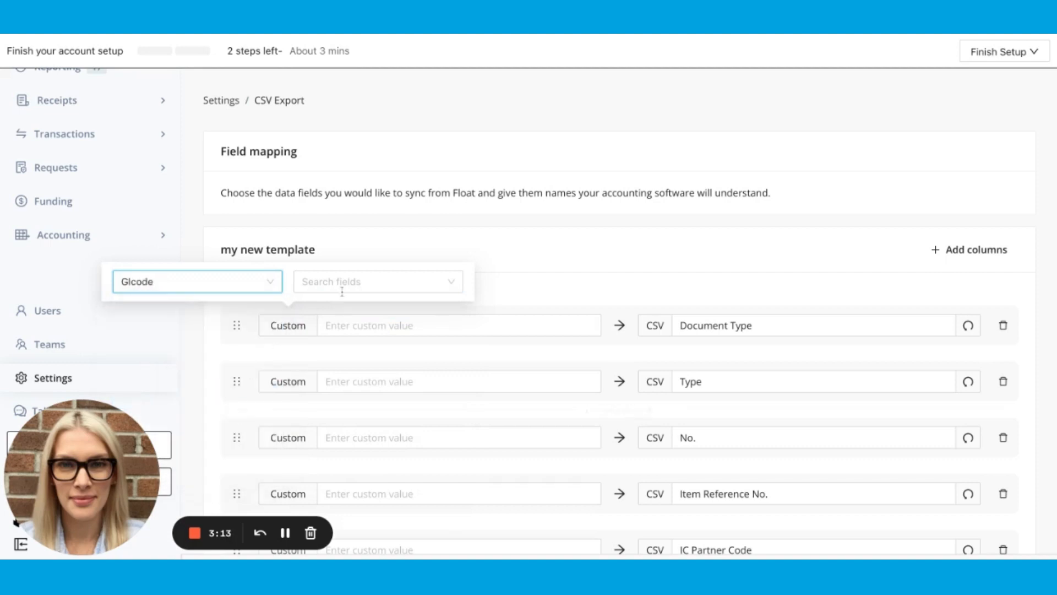
pyautogui.click(378, 281)
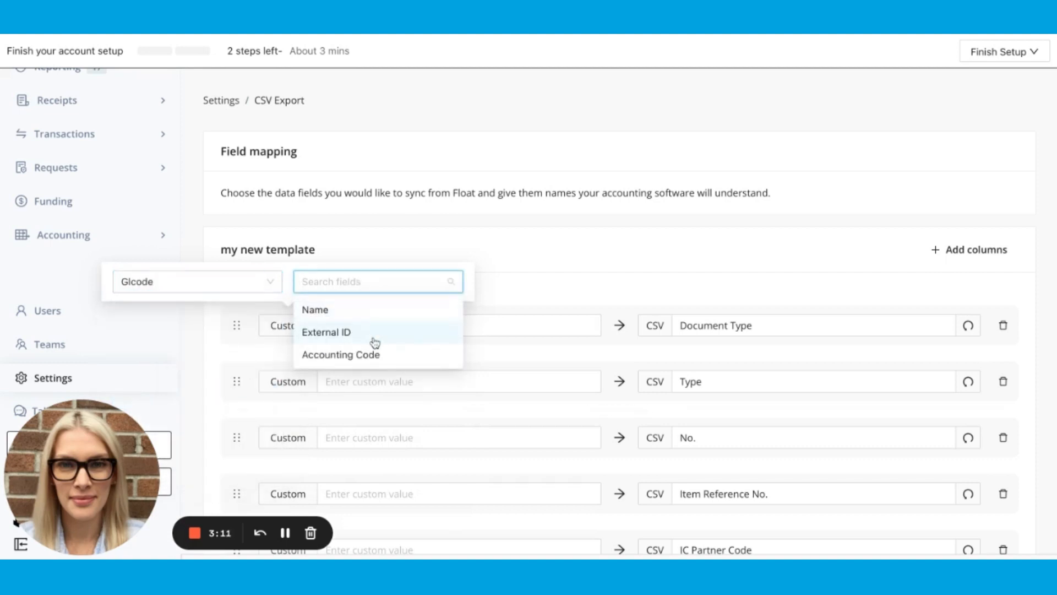
pyautogui.moveTo(526, 271)
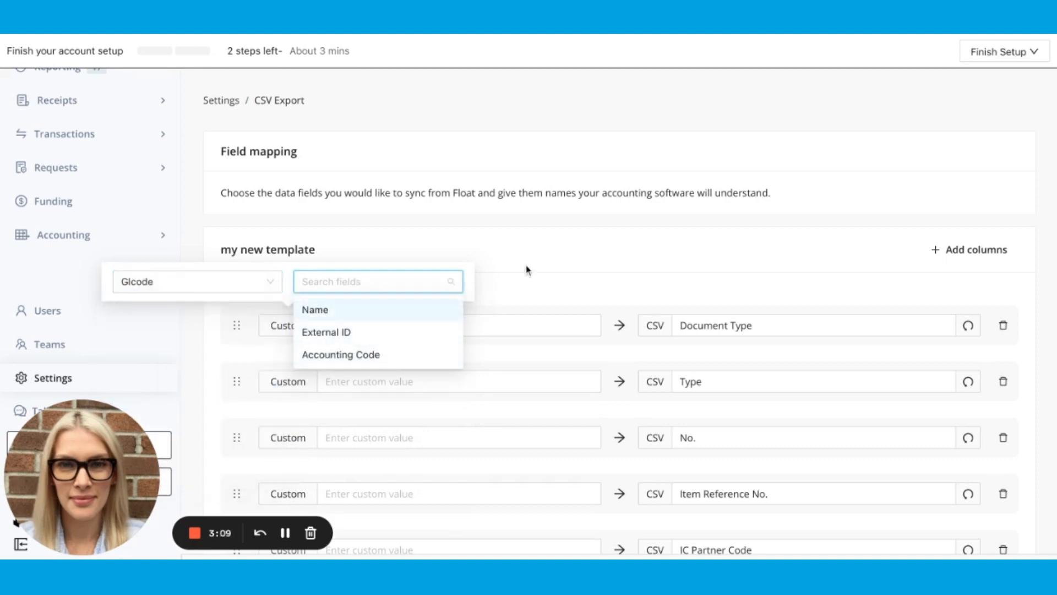
pyautogui.click(196, 281)
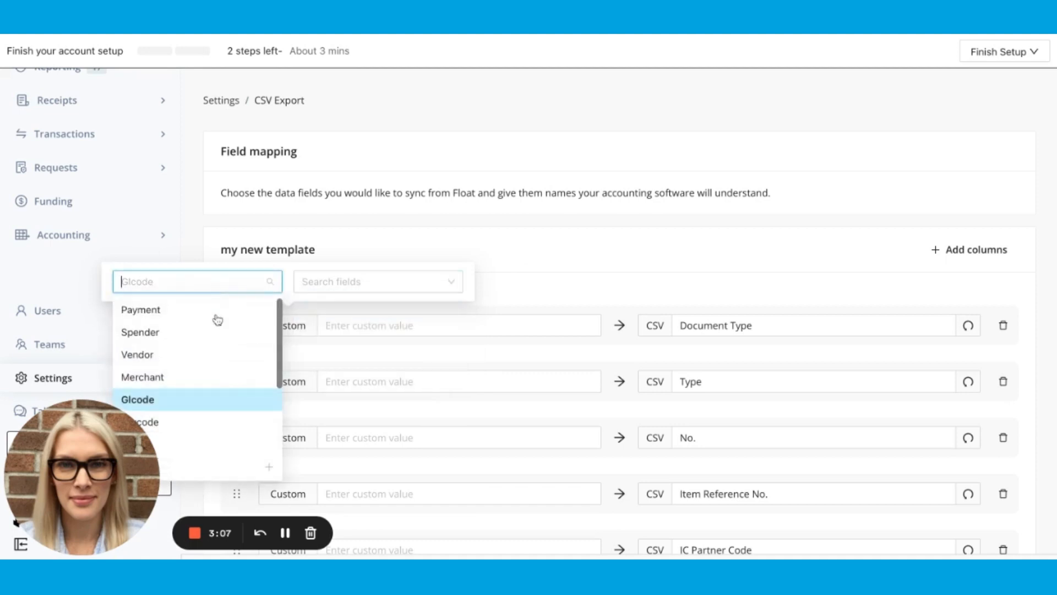
pyautogui.moveTo(233, 467)
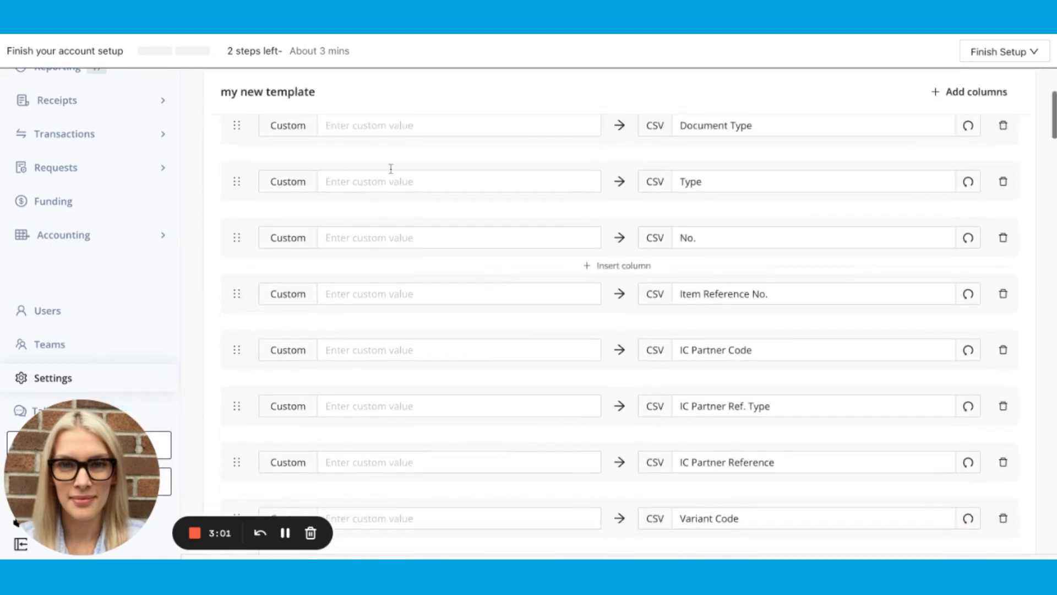
# Set the No. column's custom value to 0 and Item Reference No. to 342.
pyautogui.click(286, 125)
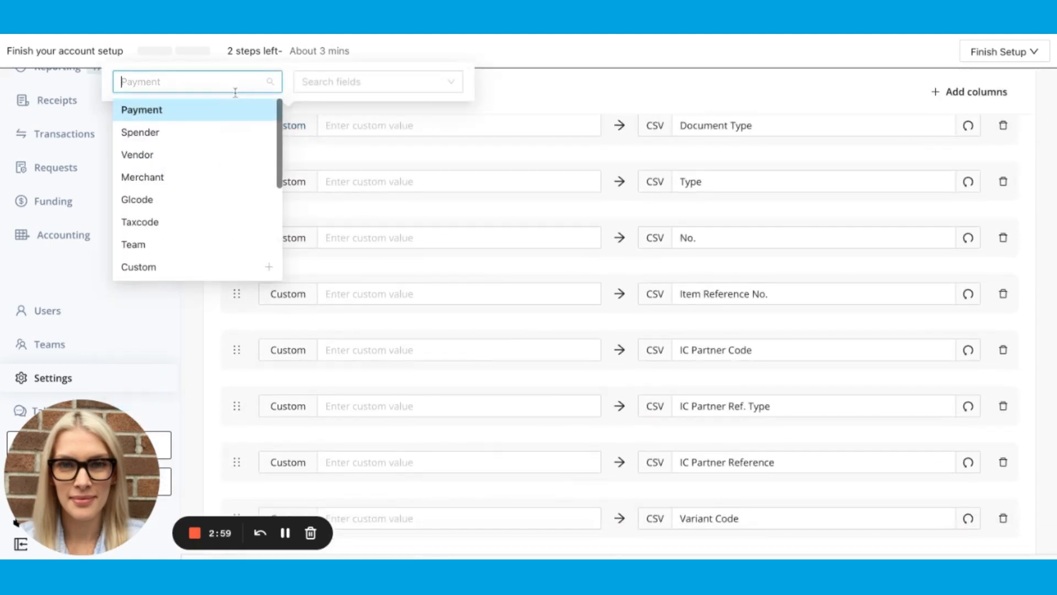
pyautogui.moveTo(196, 266)
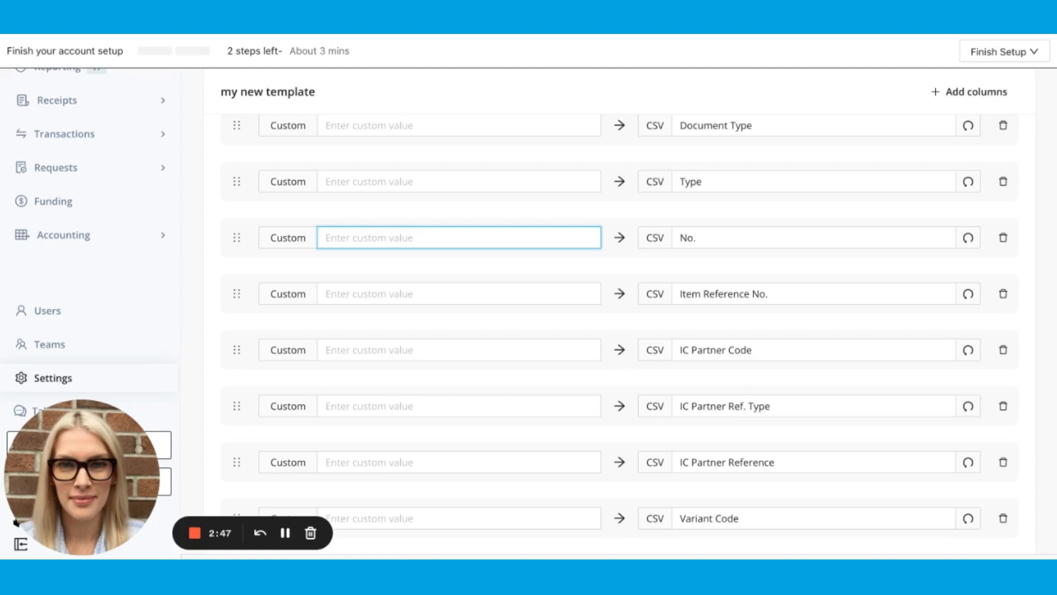
pyautogui.write('0')
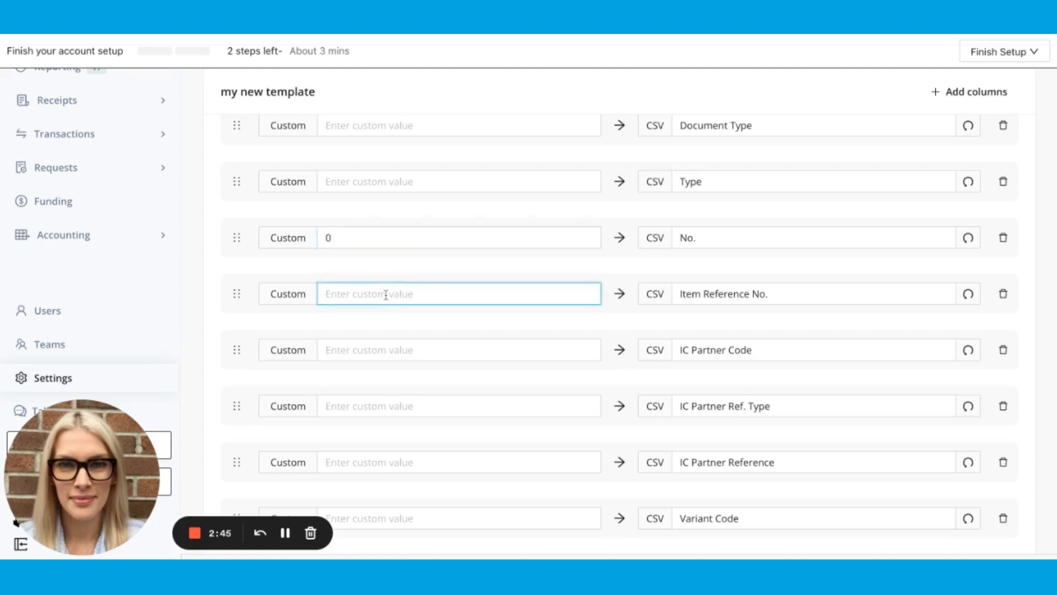
pyautogui.write('342')
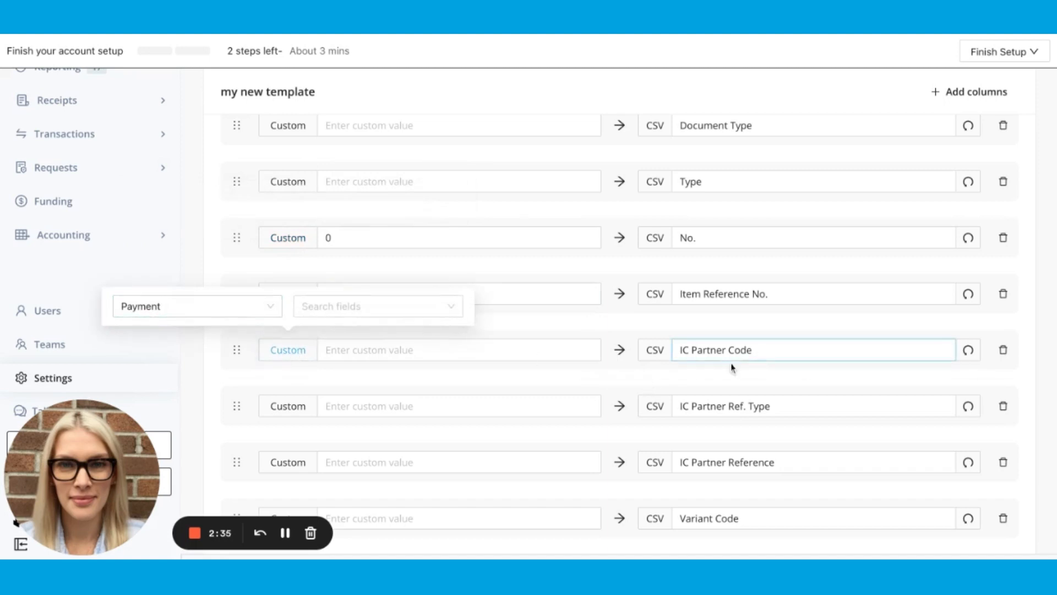
# Map IC Partner Code to Merchant > Category Code, then delete the IC Partner Code column.
pyautogui.click(197, 306)
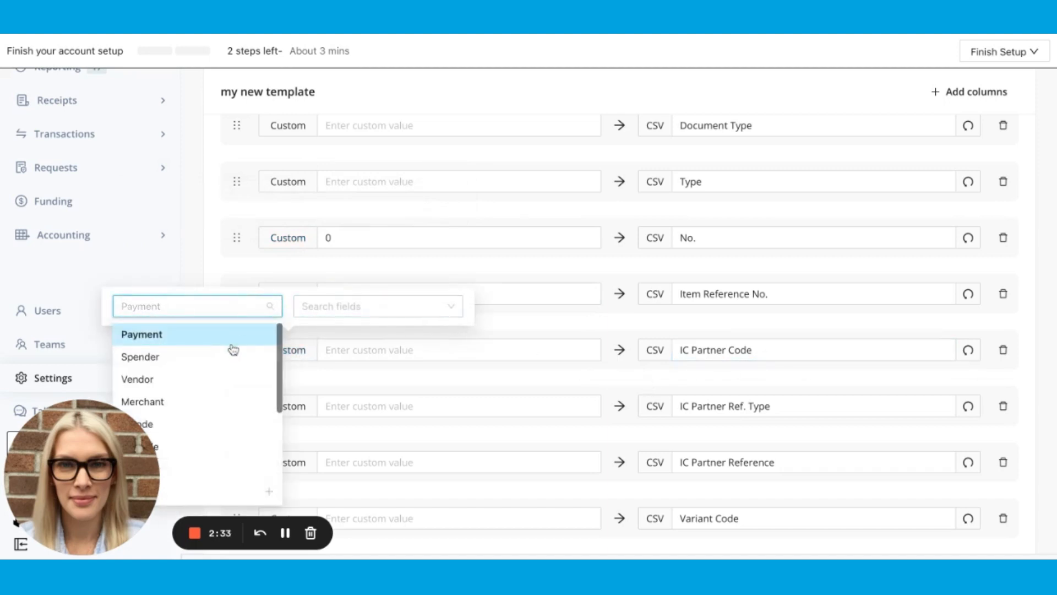
pyautogui.click(141, 357)
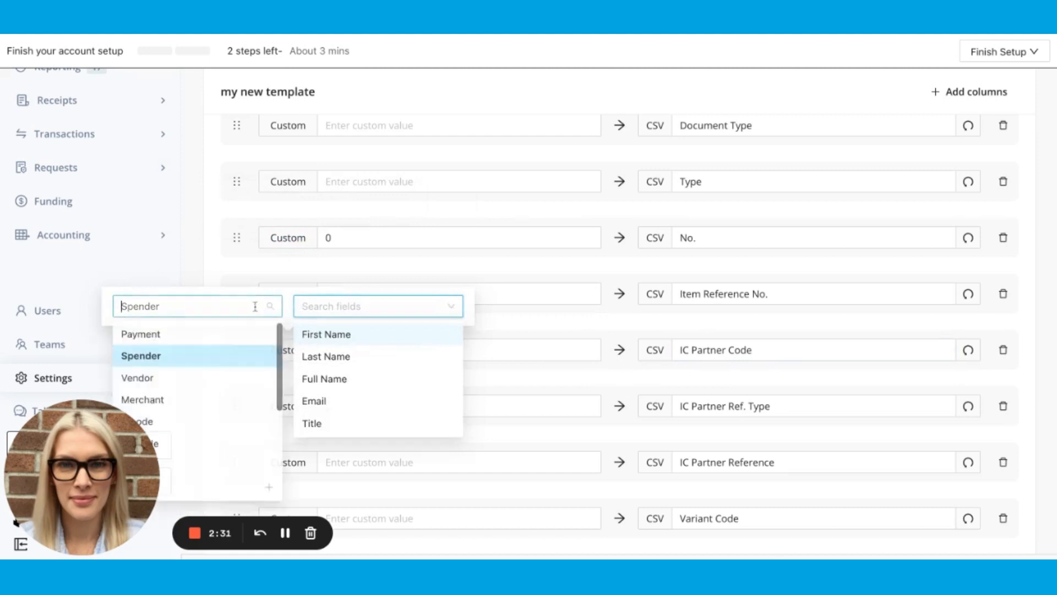
pyautogui.click(142, 399)
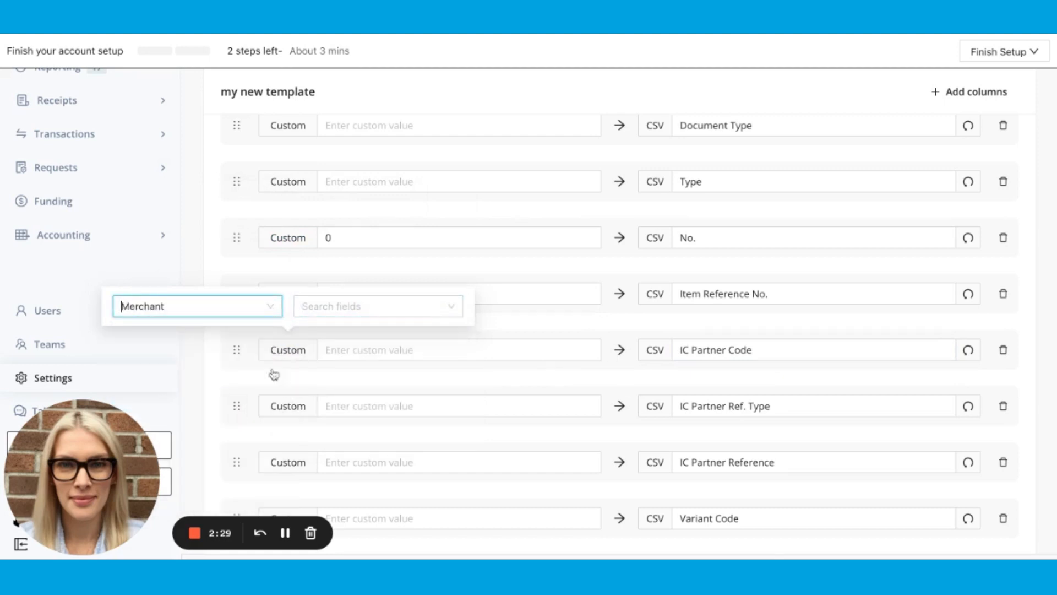
pyautogui.click(378, 305)
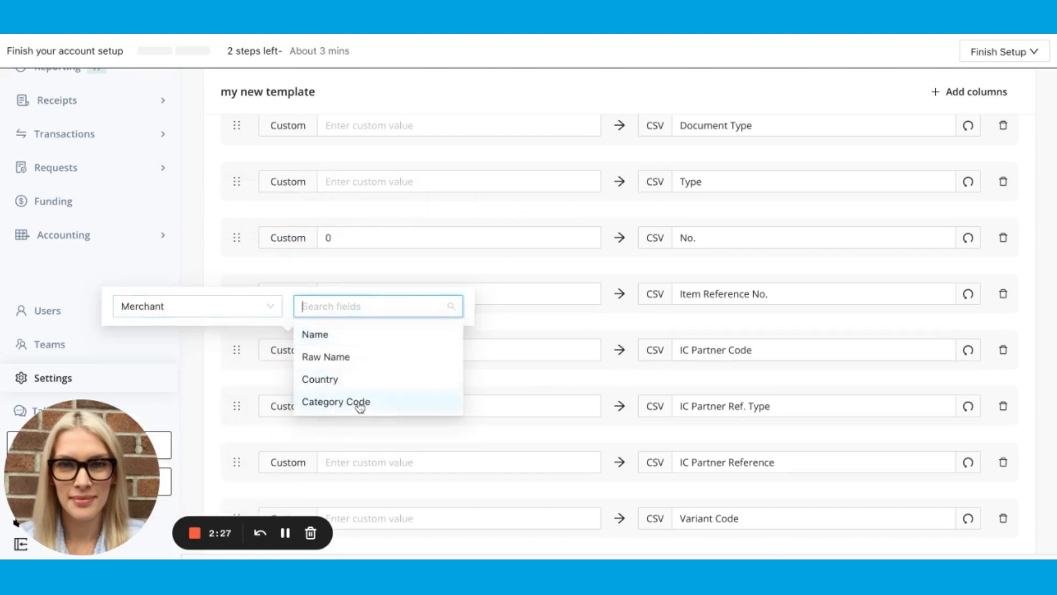
pyautogui.click(336, 402)
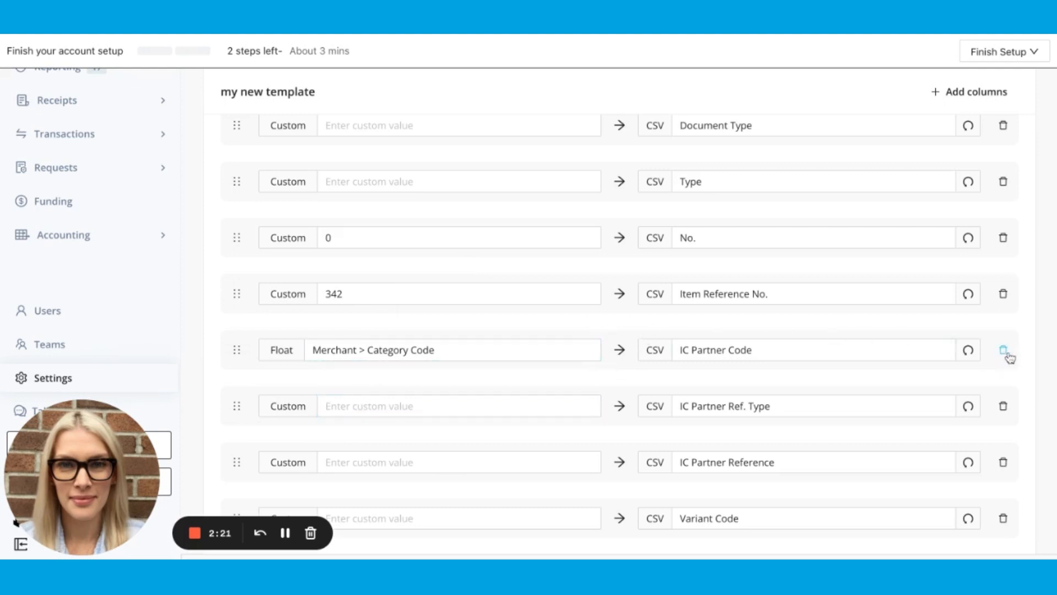
pyautogui.click(1005, 349)
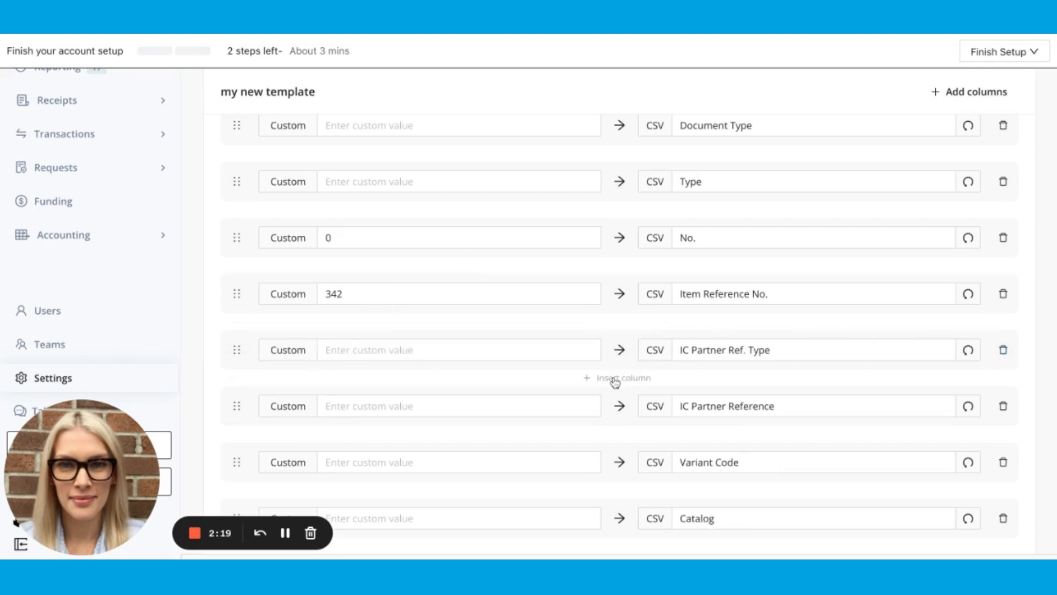
pyautogui.moveTo(651, 389)
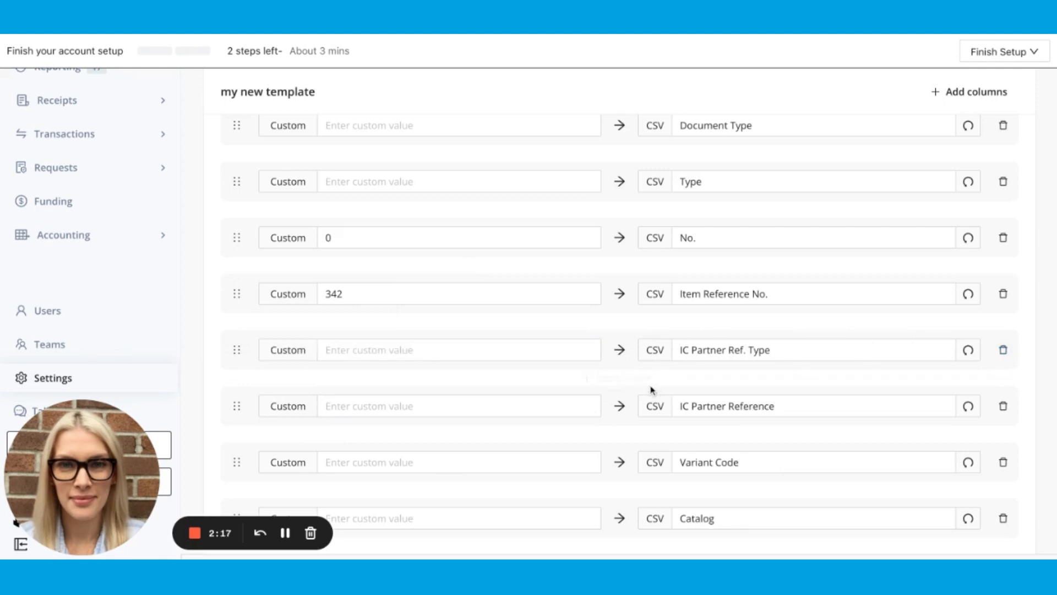
pyautogui.moveTo(625, 382)
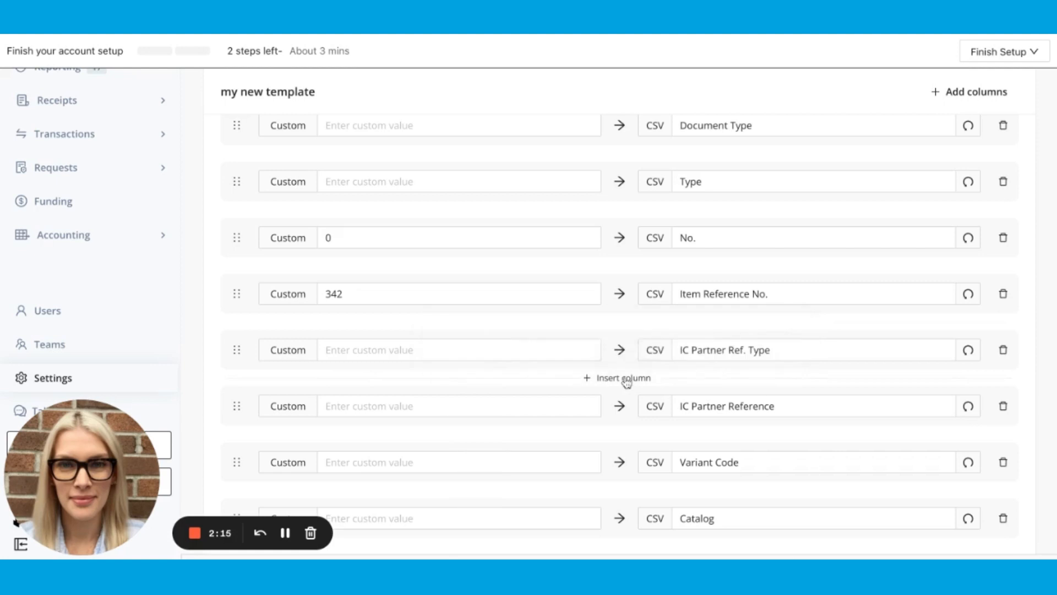
# Add Total Amount, Subtotal Amount and Tax Amount columns via a search for 'amount'.
pyautogui.click(973, 91)
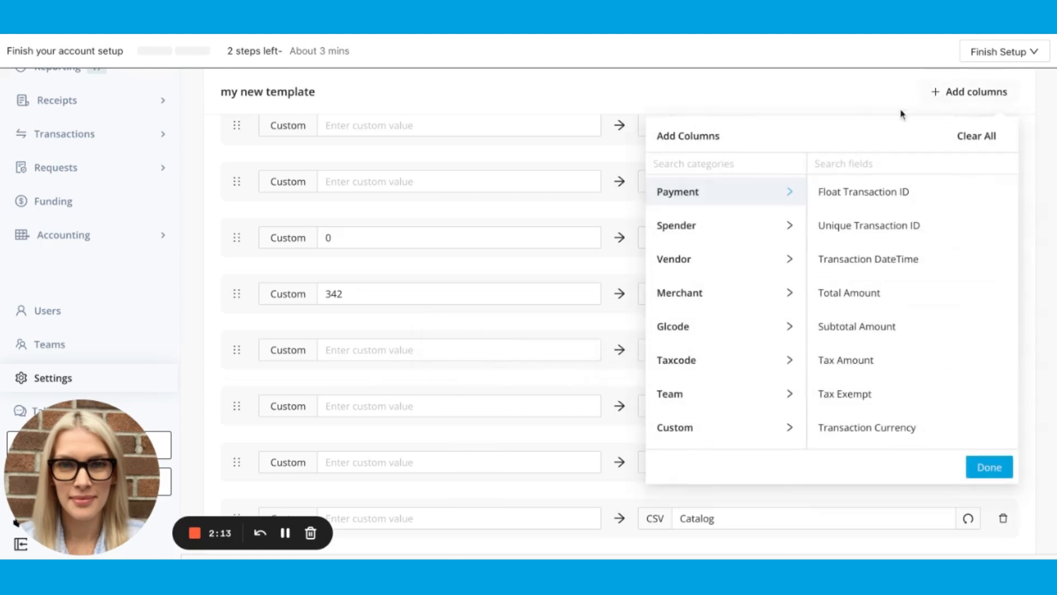
pyautogui.moveTo(728, 232)
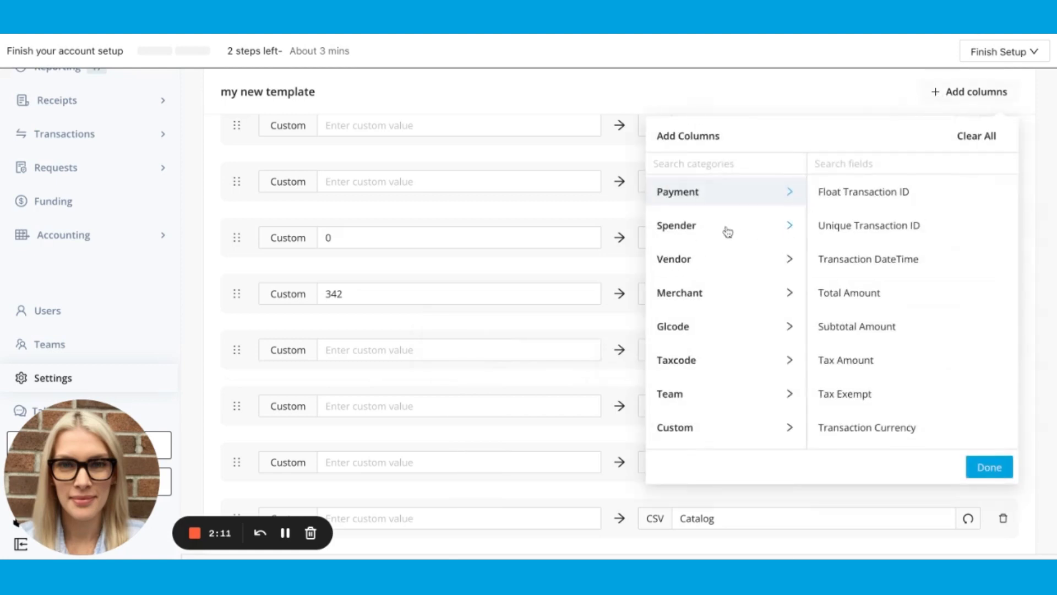
pyautogui.moveTo(750, 222)
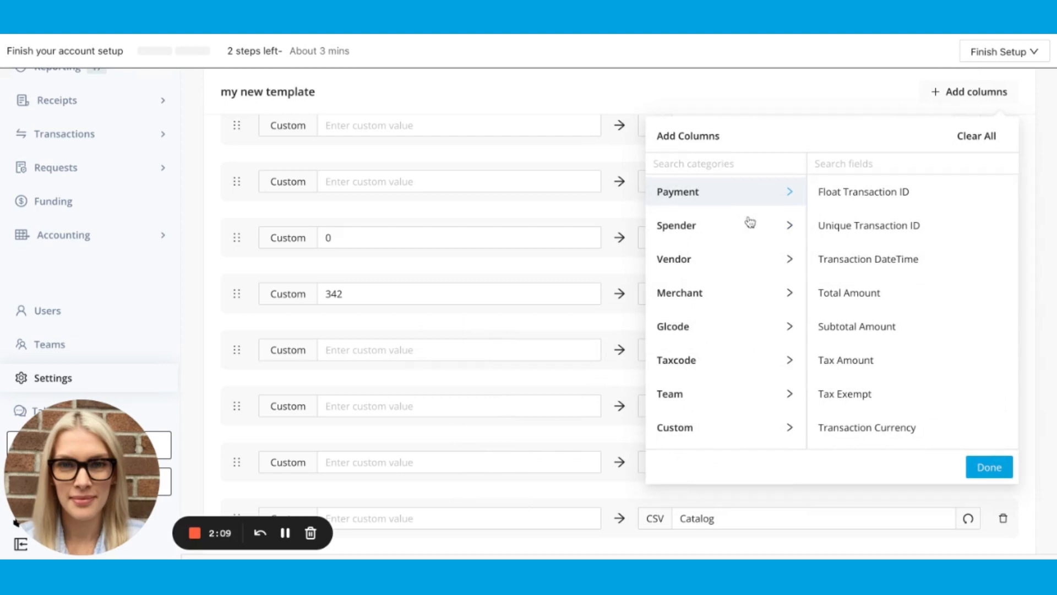
pyautogui.moveTo(755, 159)
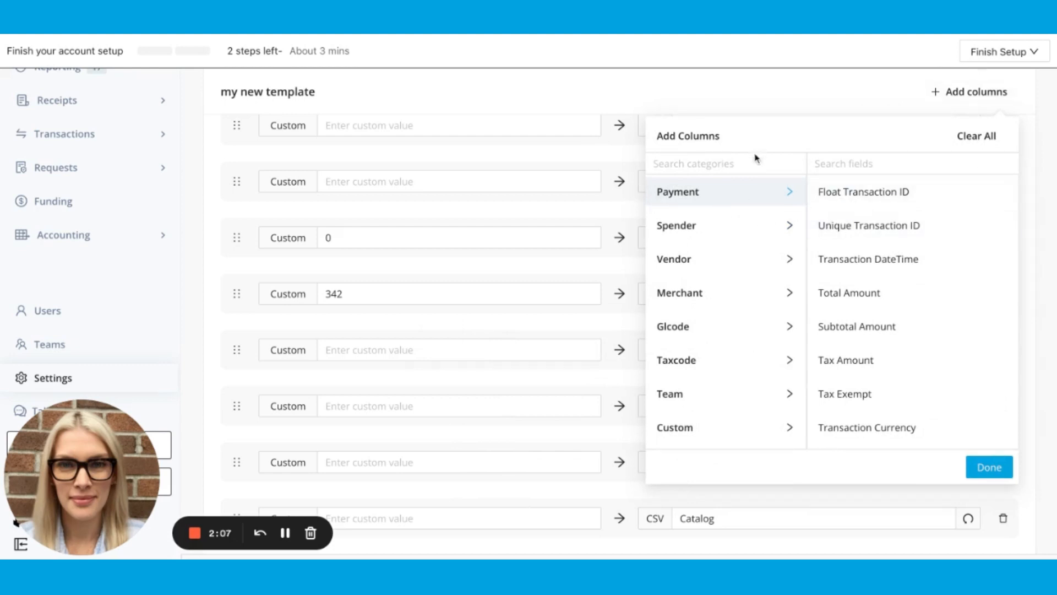
pyautogui.moveTo(865, 155)
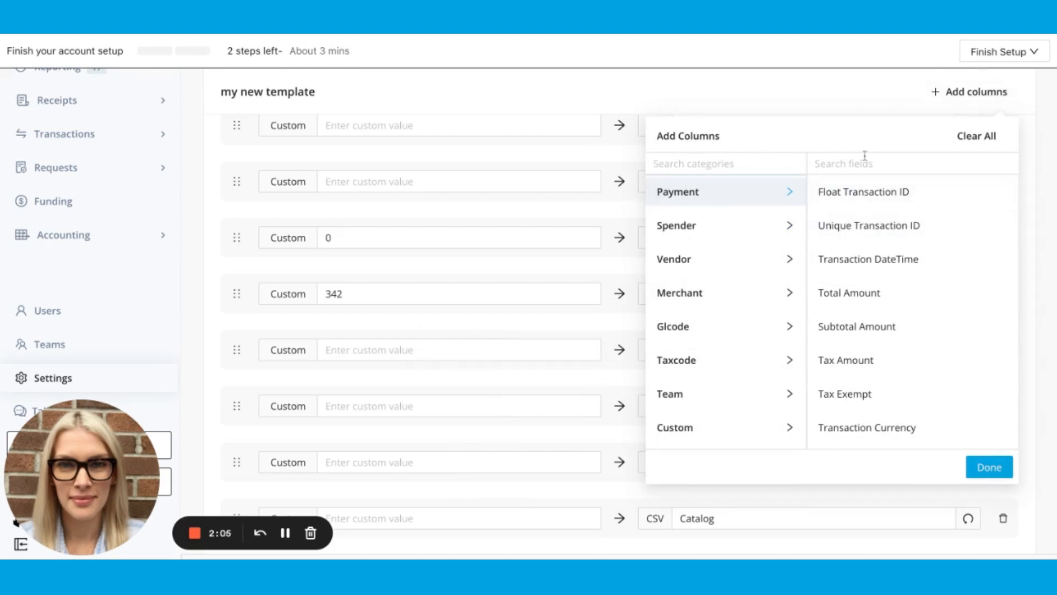
pyautogui.write('amount')
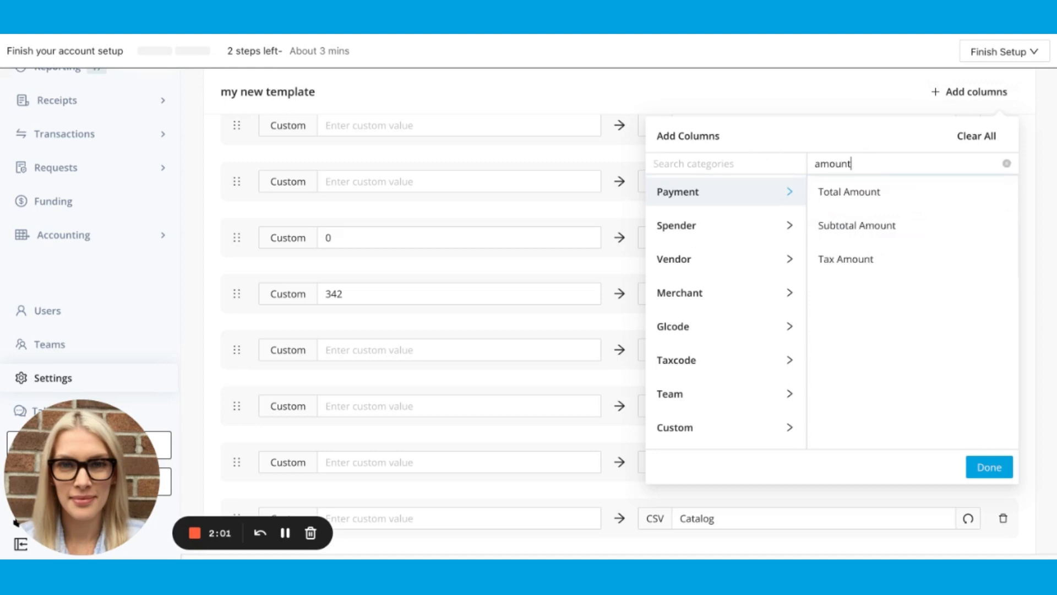
pyautogui.moveTo(852, 271)
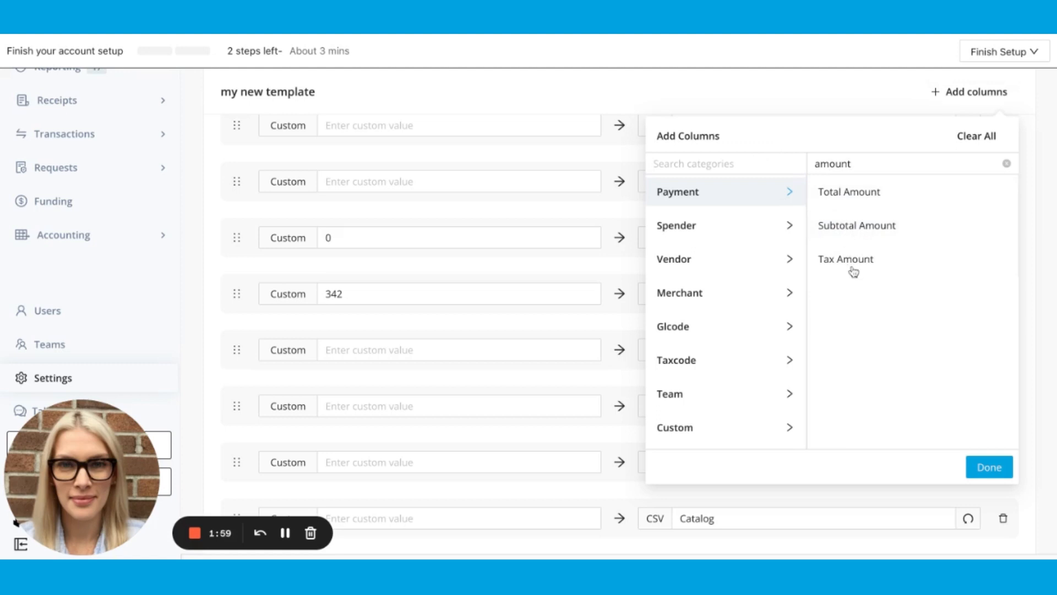
pyautogui.click(989, 467)
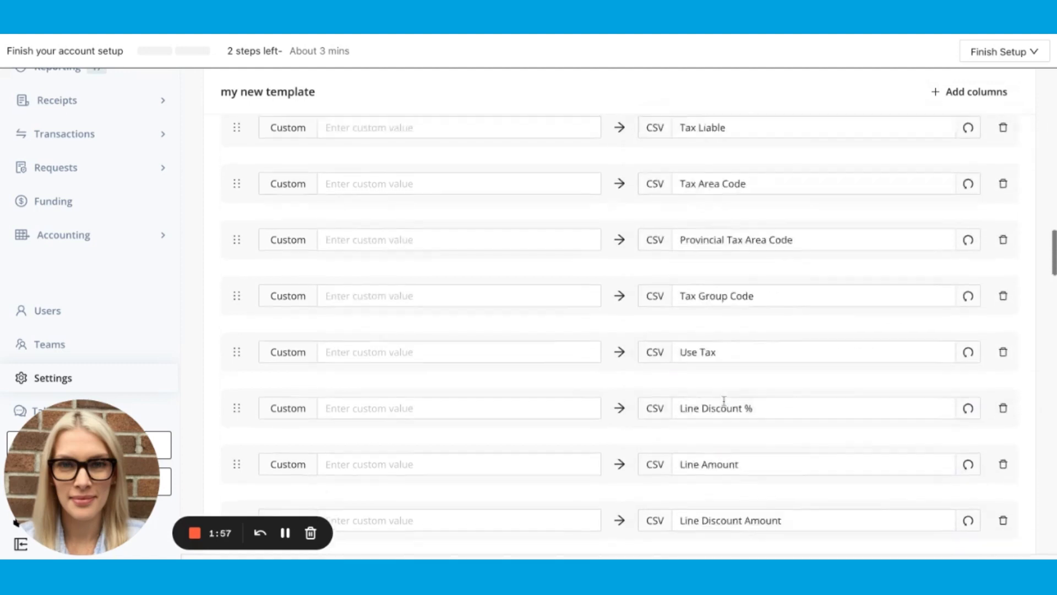
pyautogui.scroll(-3)
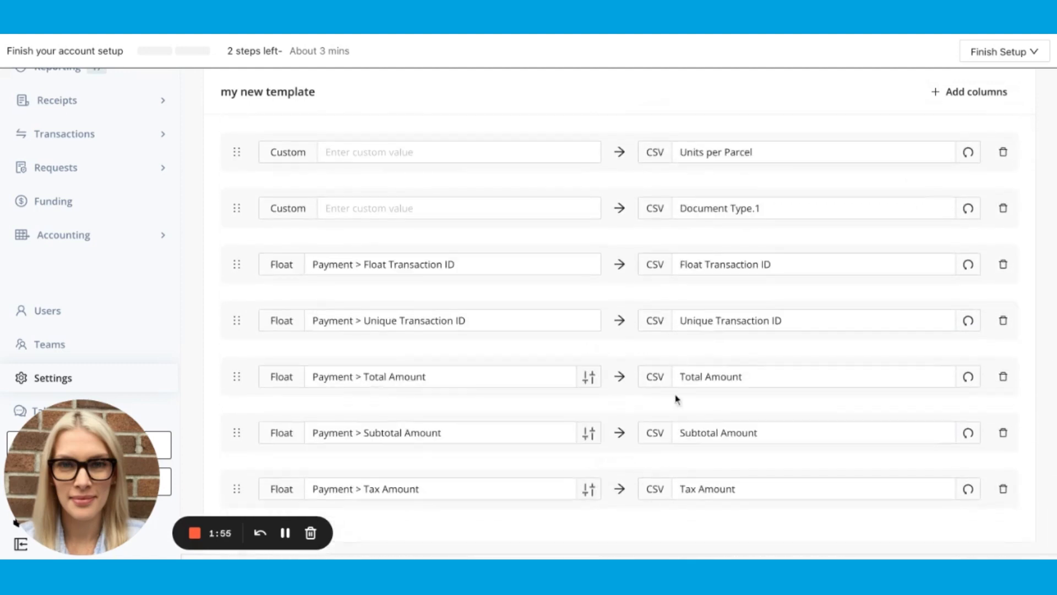
pyautogui.scroll(-3)
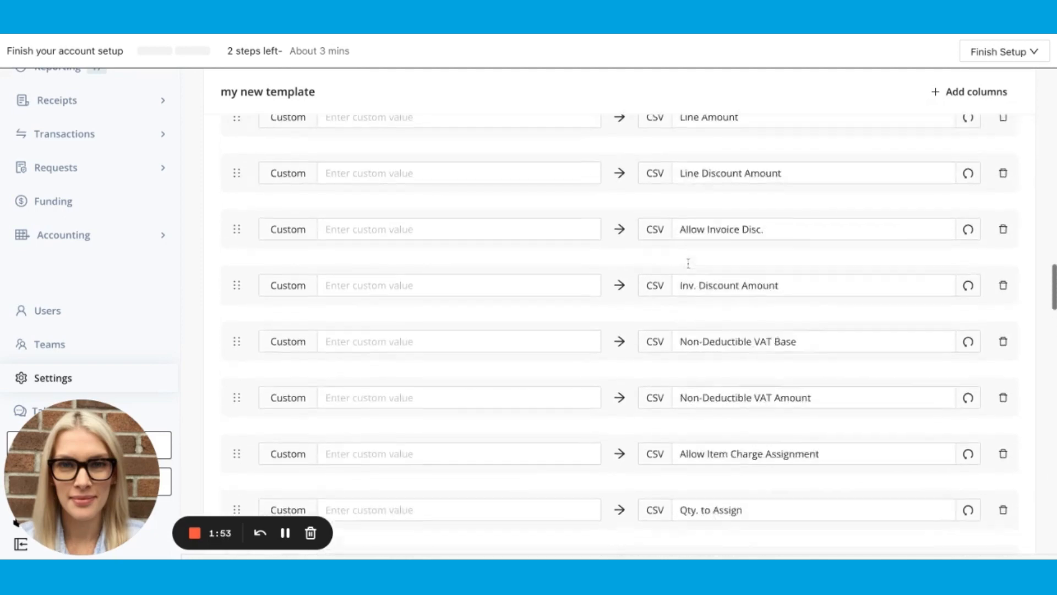
pyautogui.scroll(3)
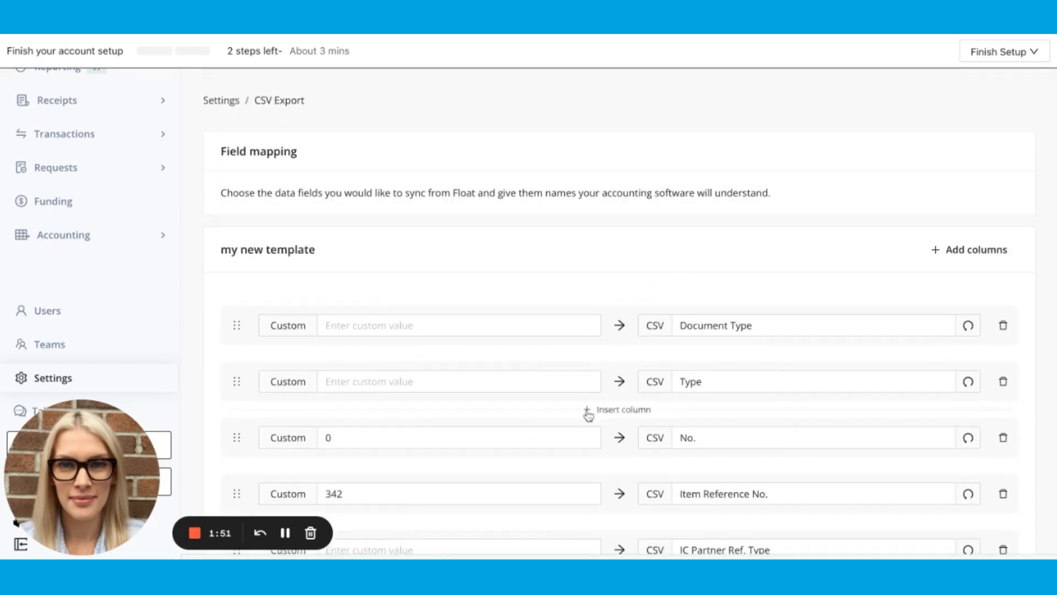
pyautogui.scroll(-3)
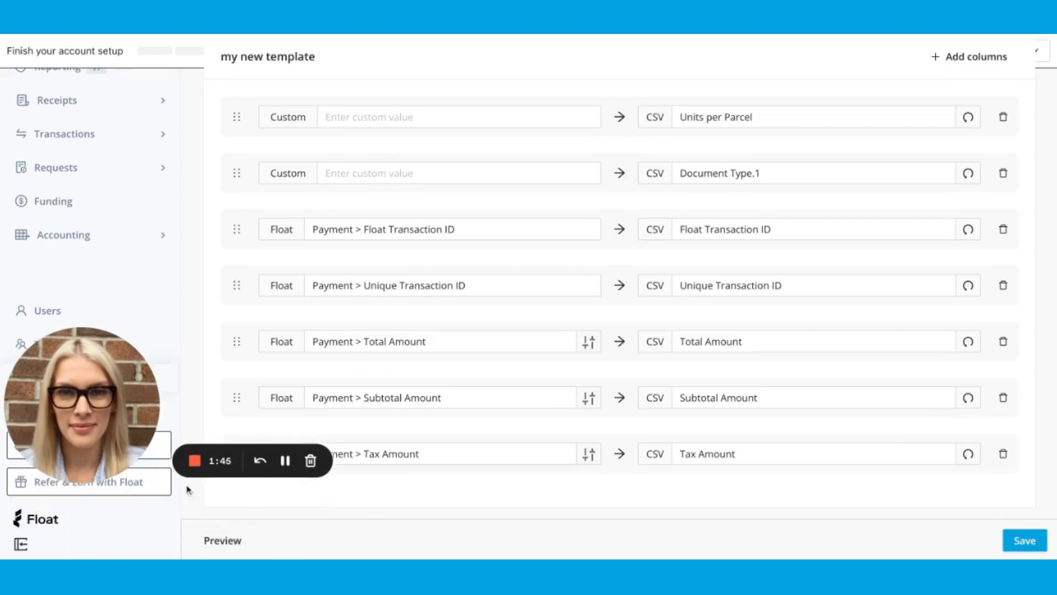
# Preview the CSV output (No. as 0, Item Reference No. as 342) and save the template.
pyautogui.click(223, 540)
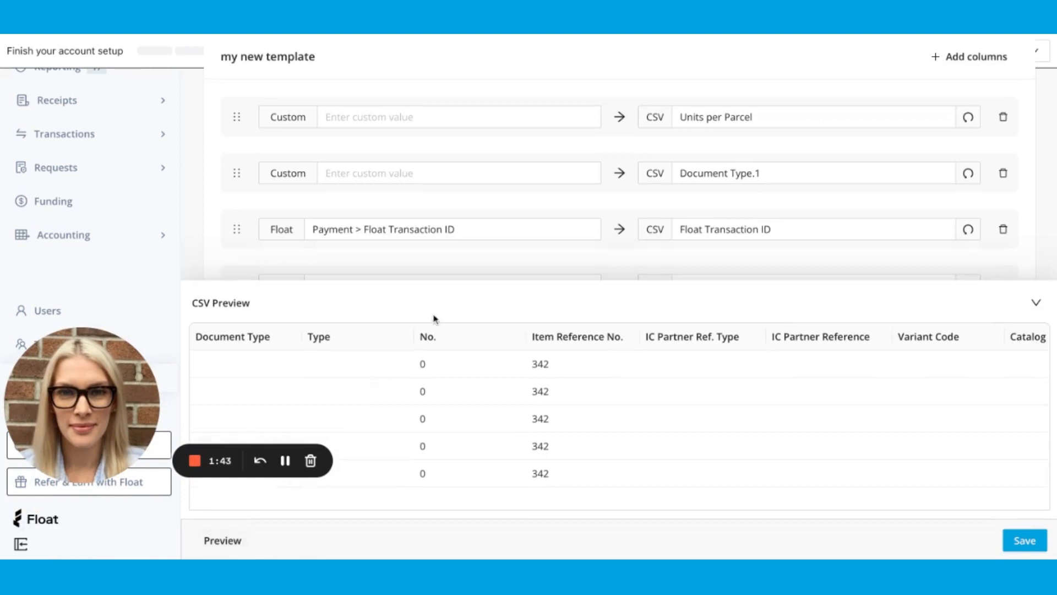
pyautogui.hscroll(3)
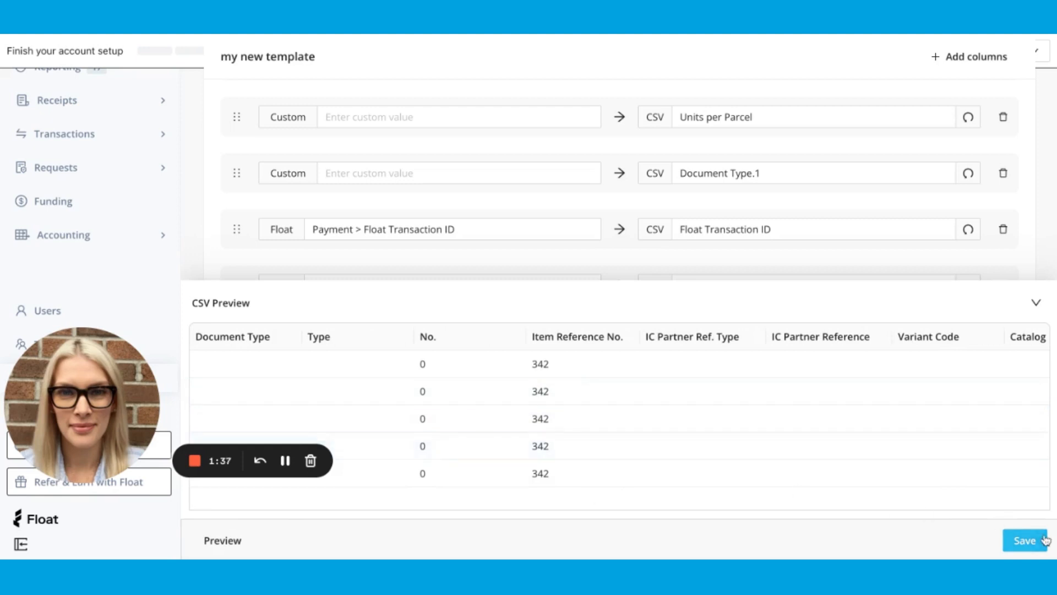
pyautogui.click(1026, 539)
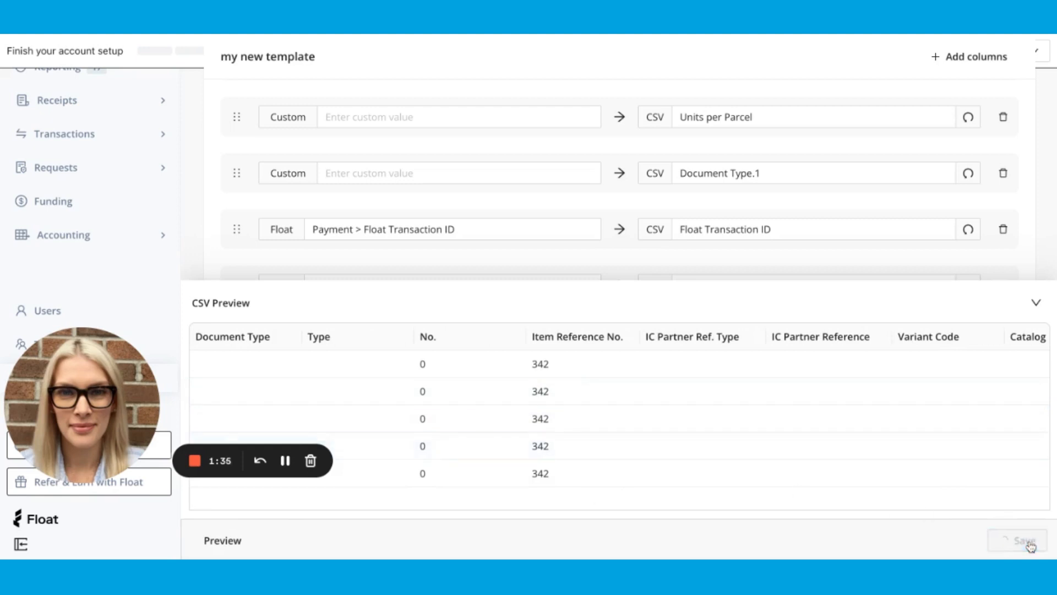
pyautogui.click(1024, 539)
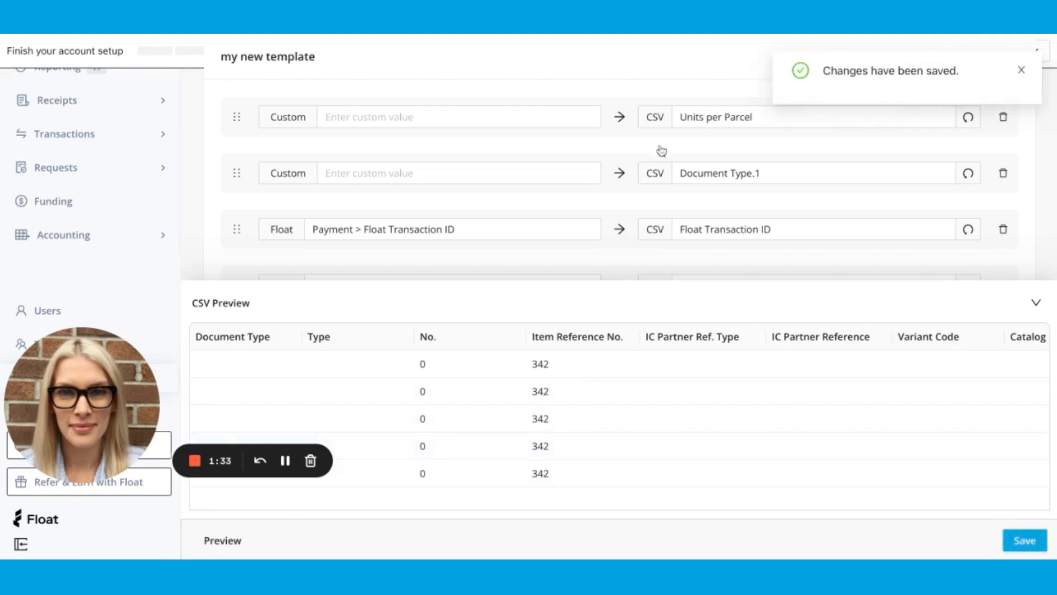
pyautogui.moveTo(106, 244)
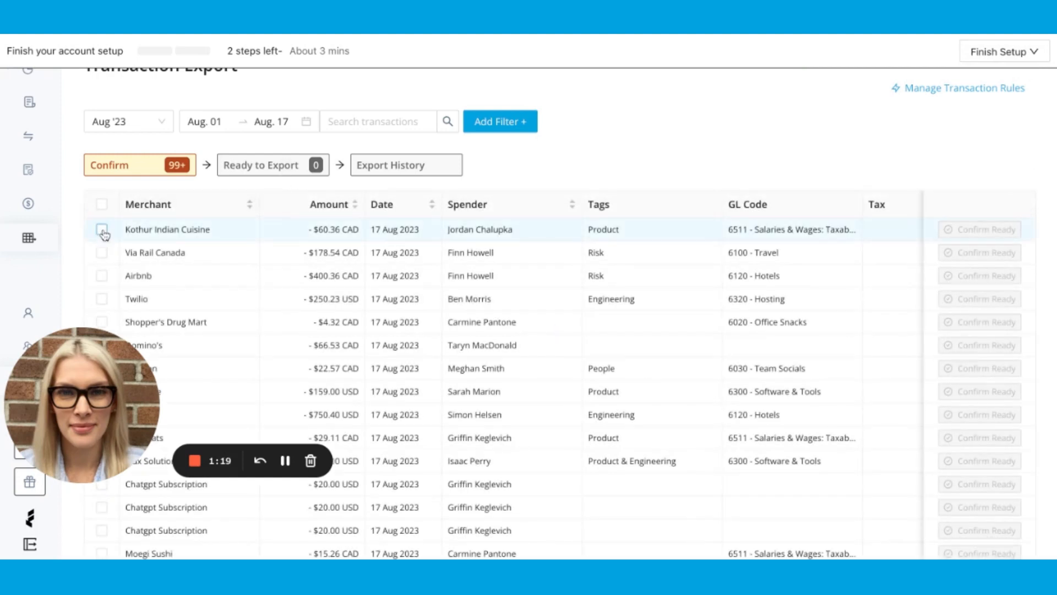
pyautogui.scroll(-3)
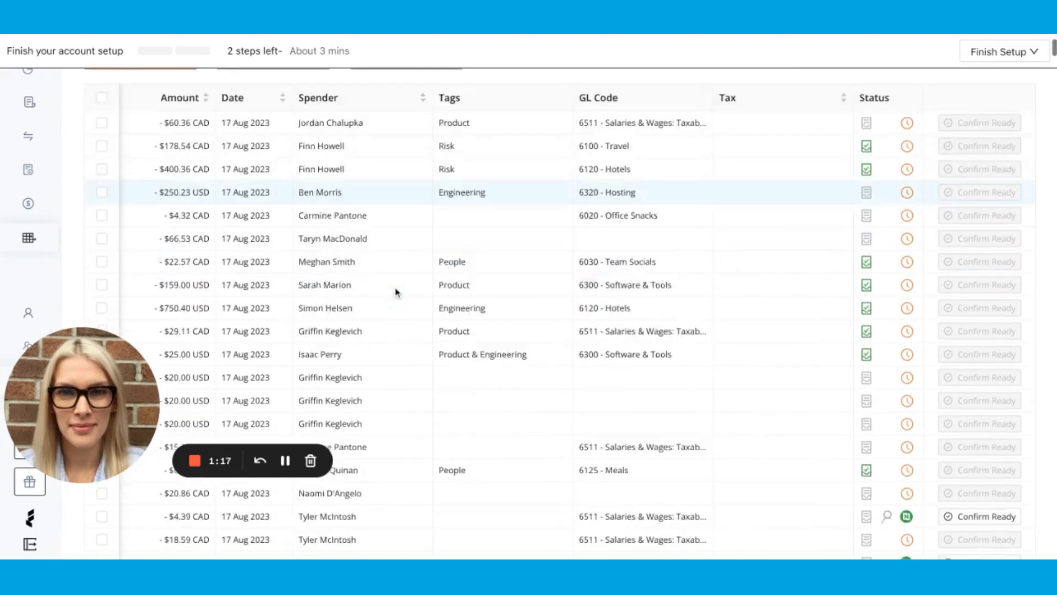
pyautogui.scroll(-3)
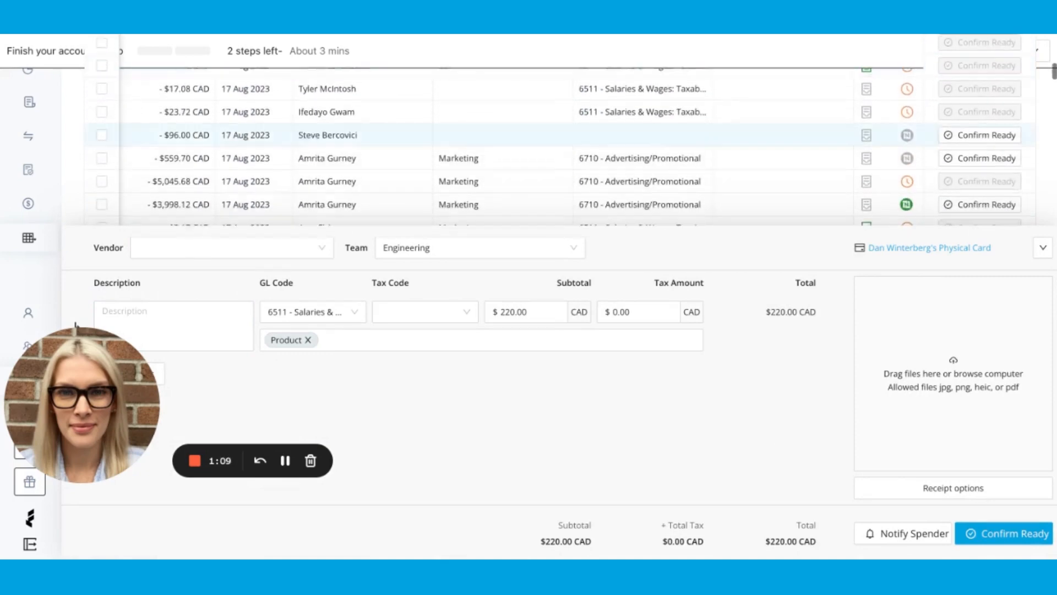
pyautogui.scroll(3)
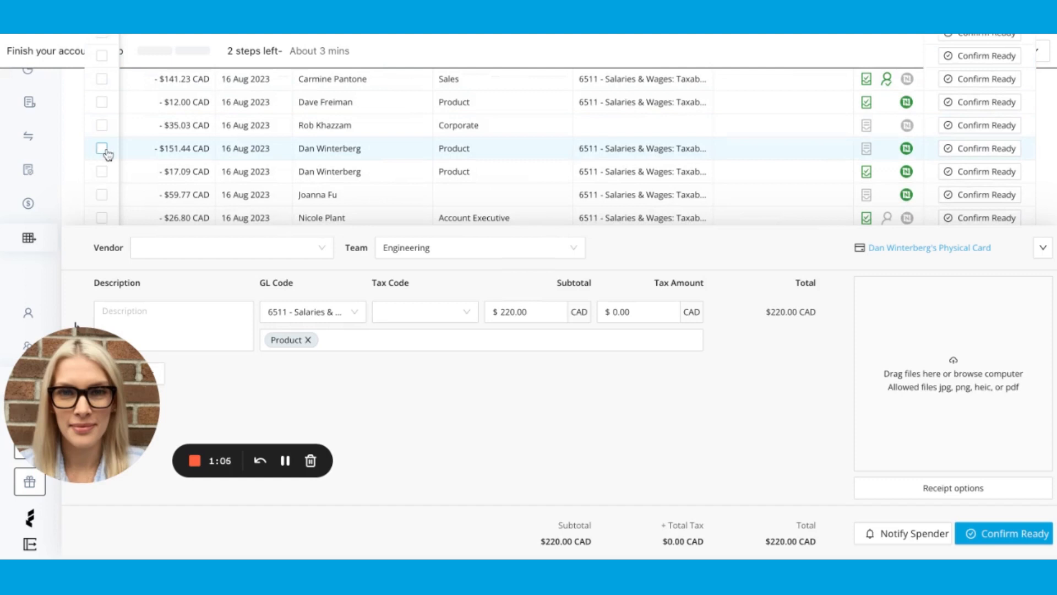
pyautogui.click(101, 147)
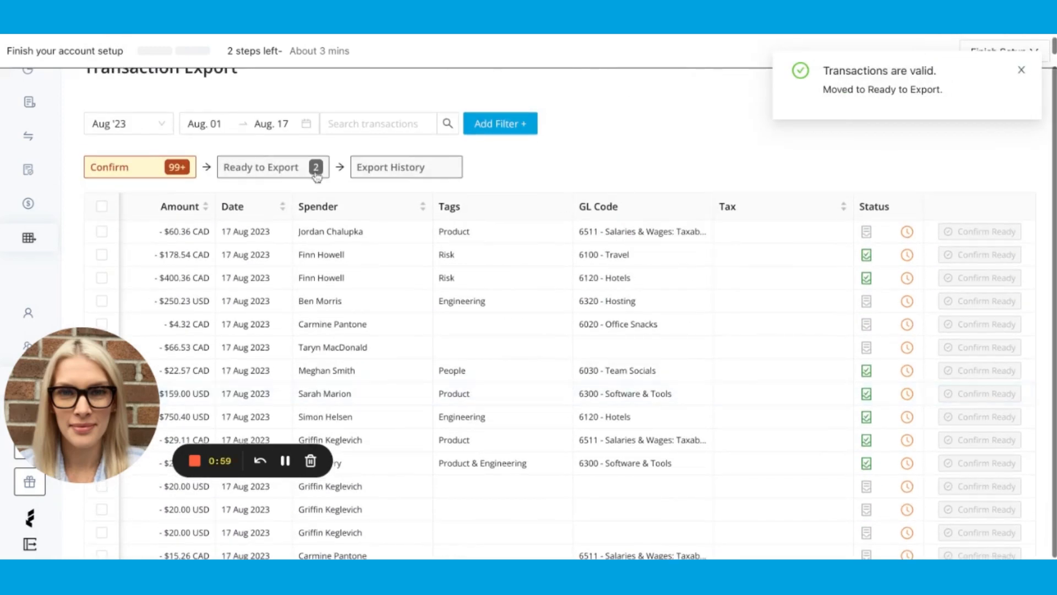
# In Ready to Export, select both transactions and list the CSV export formats including 'my new template'.
pyautogui.click(263, 166)
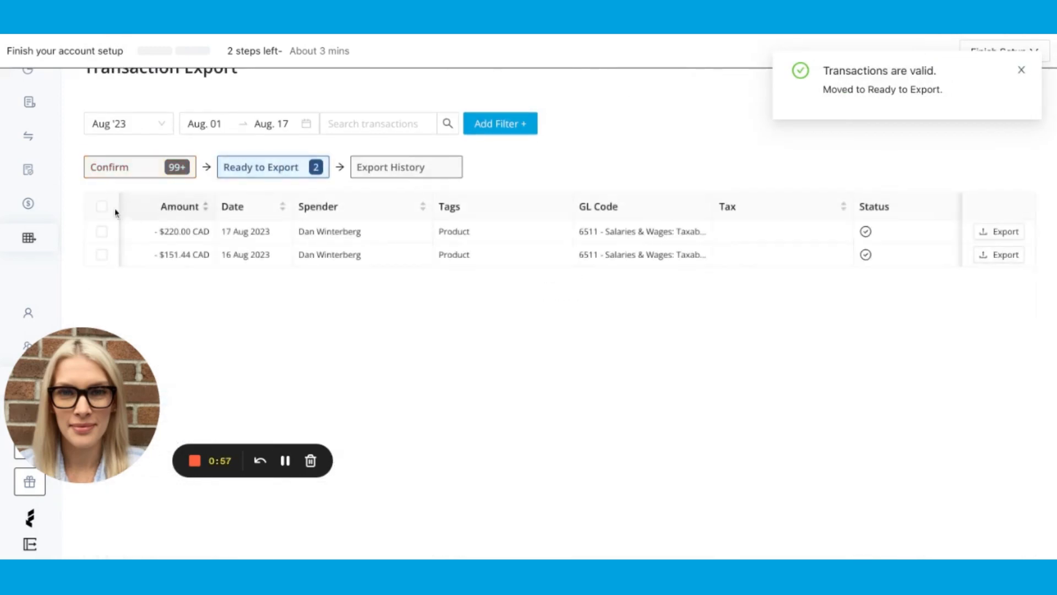
pyautogui.click(102, 206)
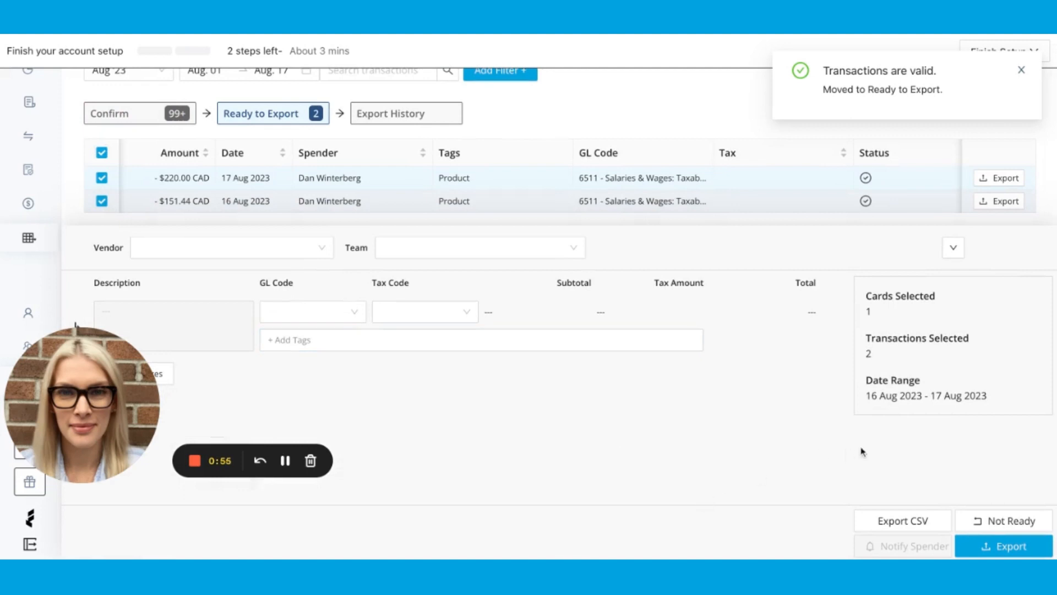
pyautogui.moveTo(870, 399)
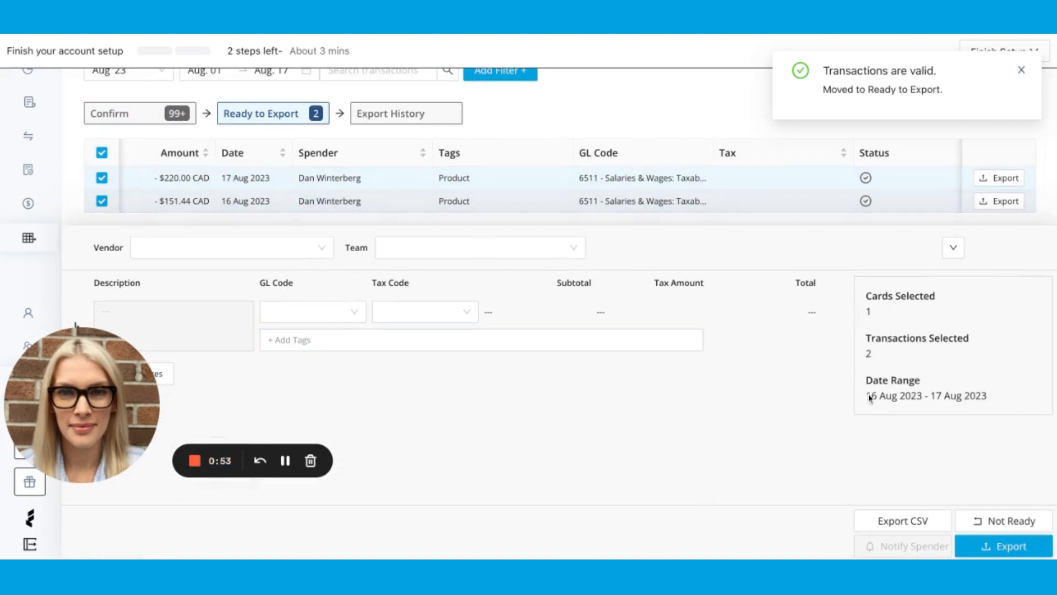
pyautogui.click(902, 520)
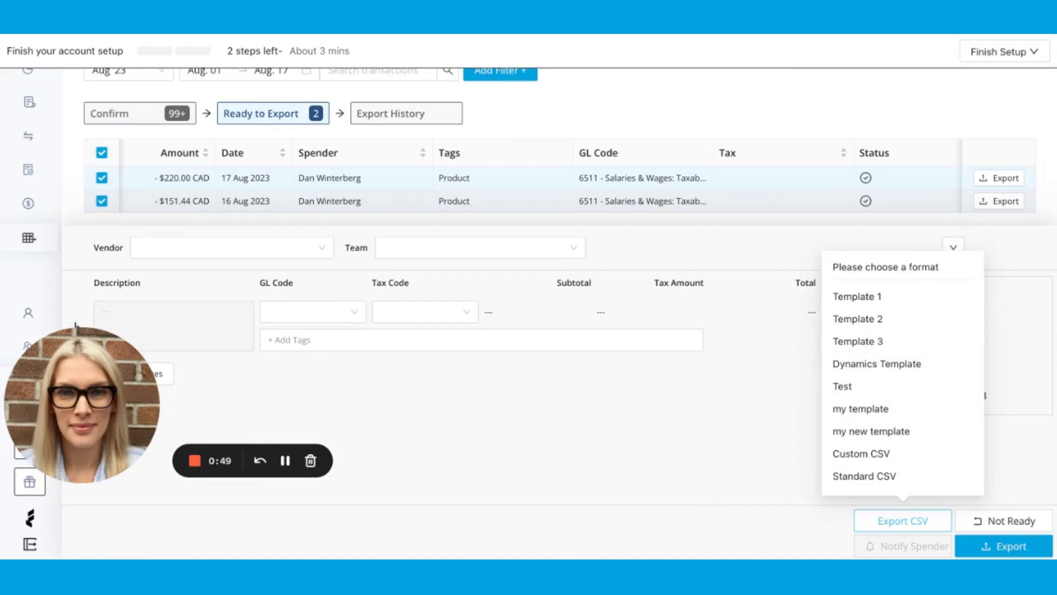
pyautogui.moveTo(915, 304)
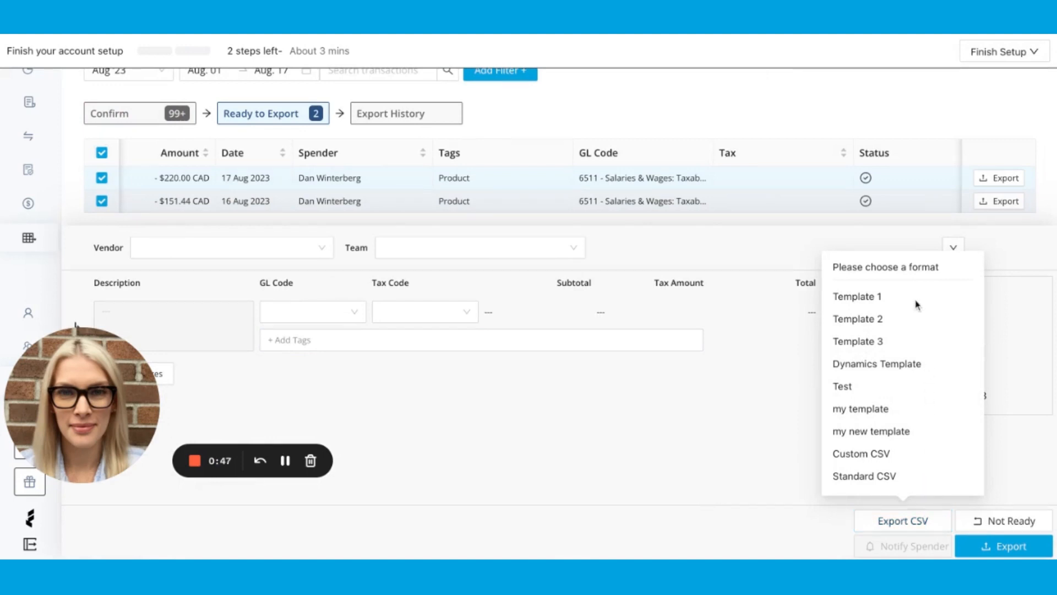
pyautogui.moveTo(860, 452)
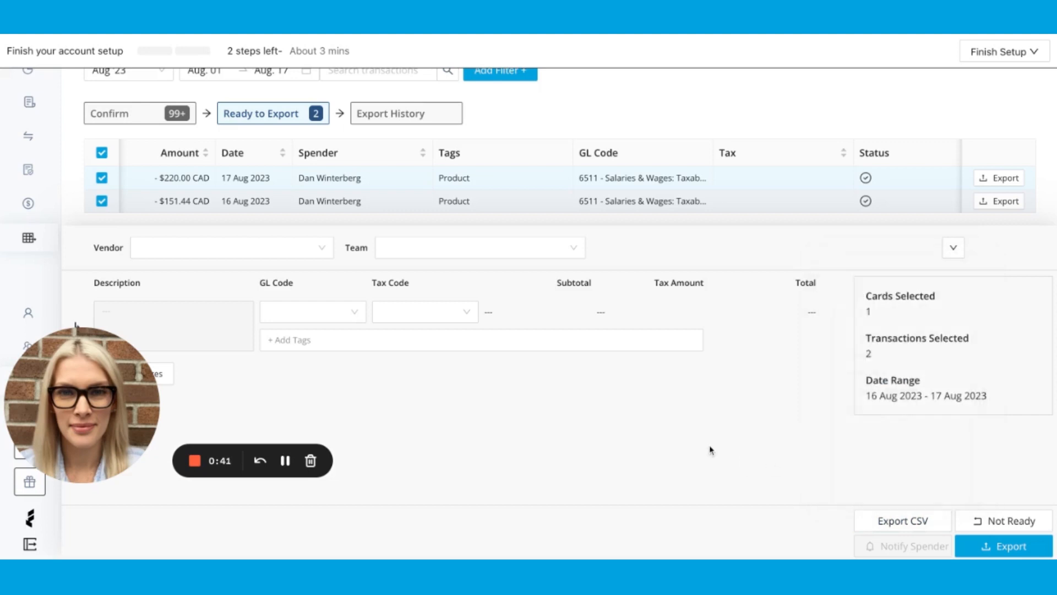
pyautogui.moveTo(448, 431)
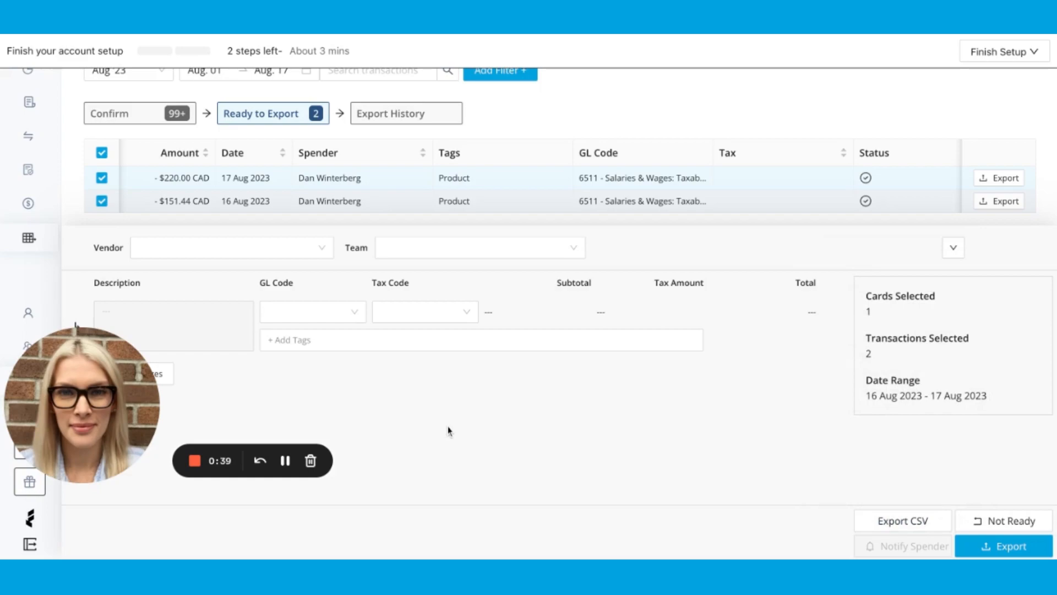